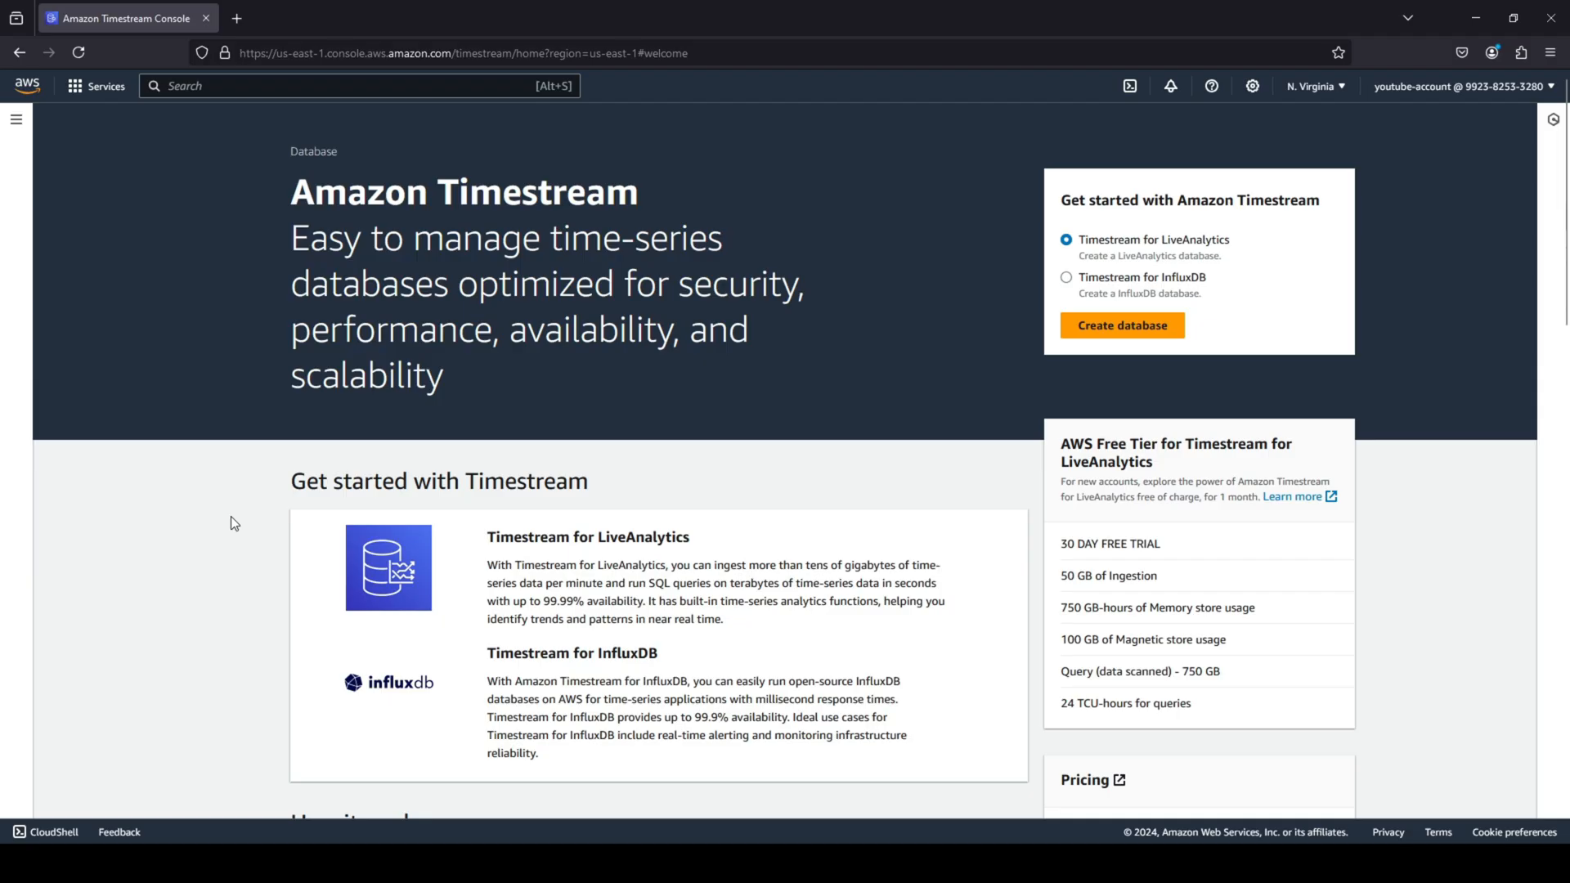
{"action": "mouse_move", "coordinate": [235, 511]}
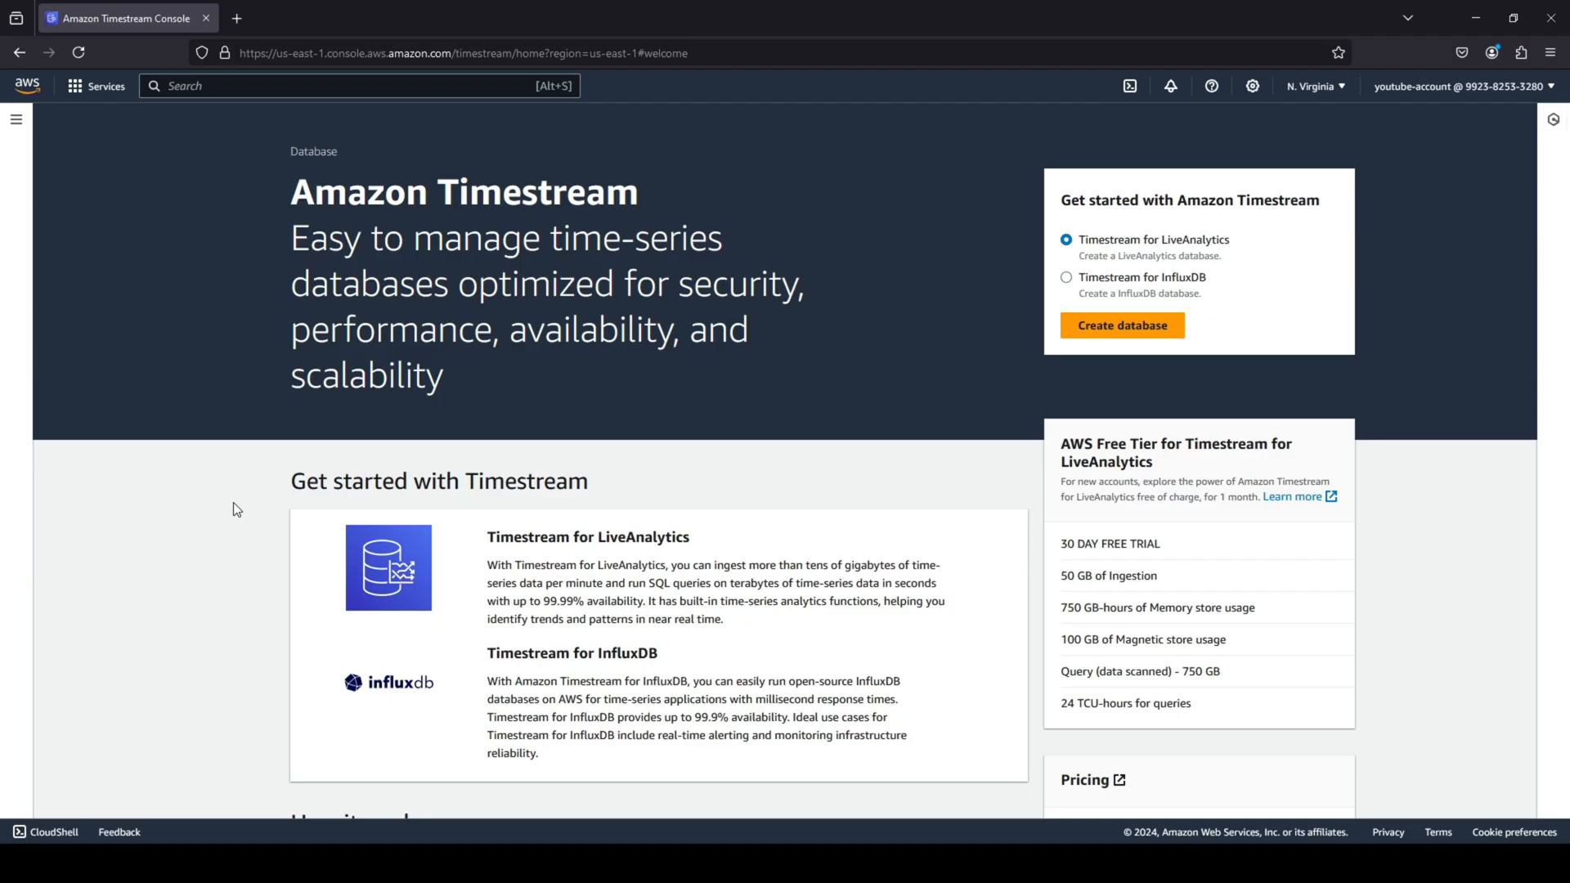
{"action": "mouse_move", "coordinate": [225, 437]}
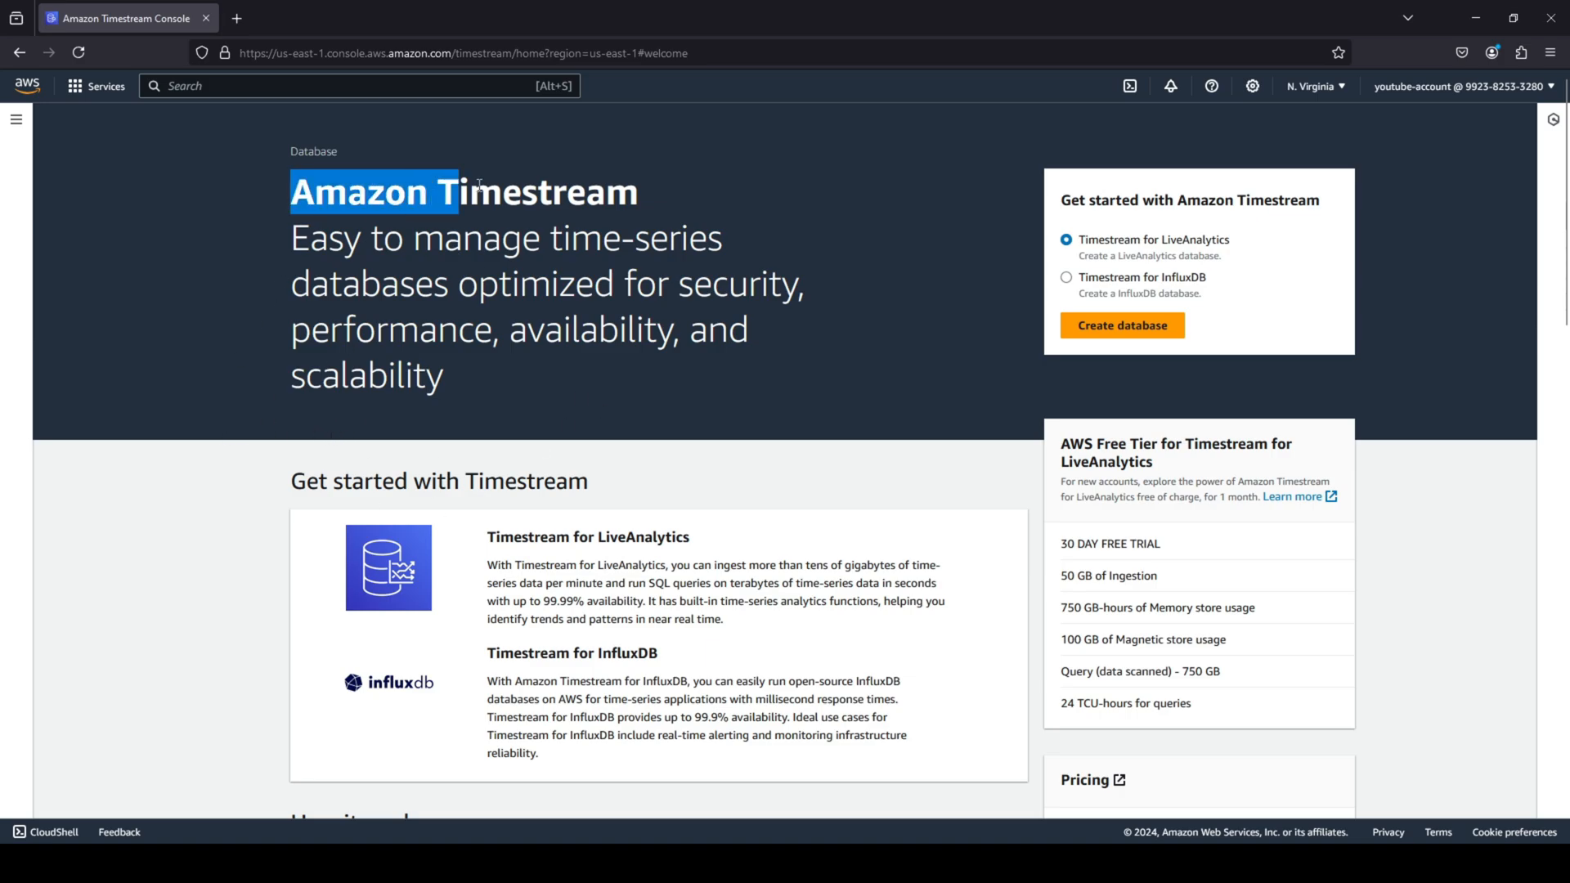
- Make sampleDB a Standard database, keep the aws/timestream KMS key, and scroll to the form's end
{"action": "left_click", "coordinate": [202, 452]}
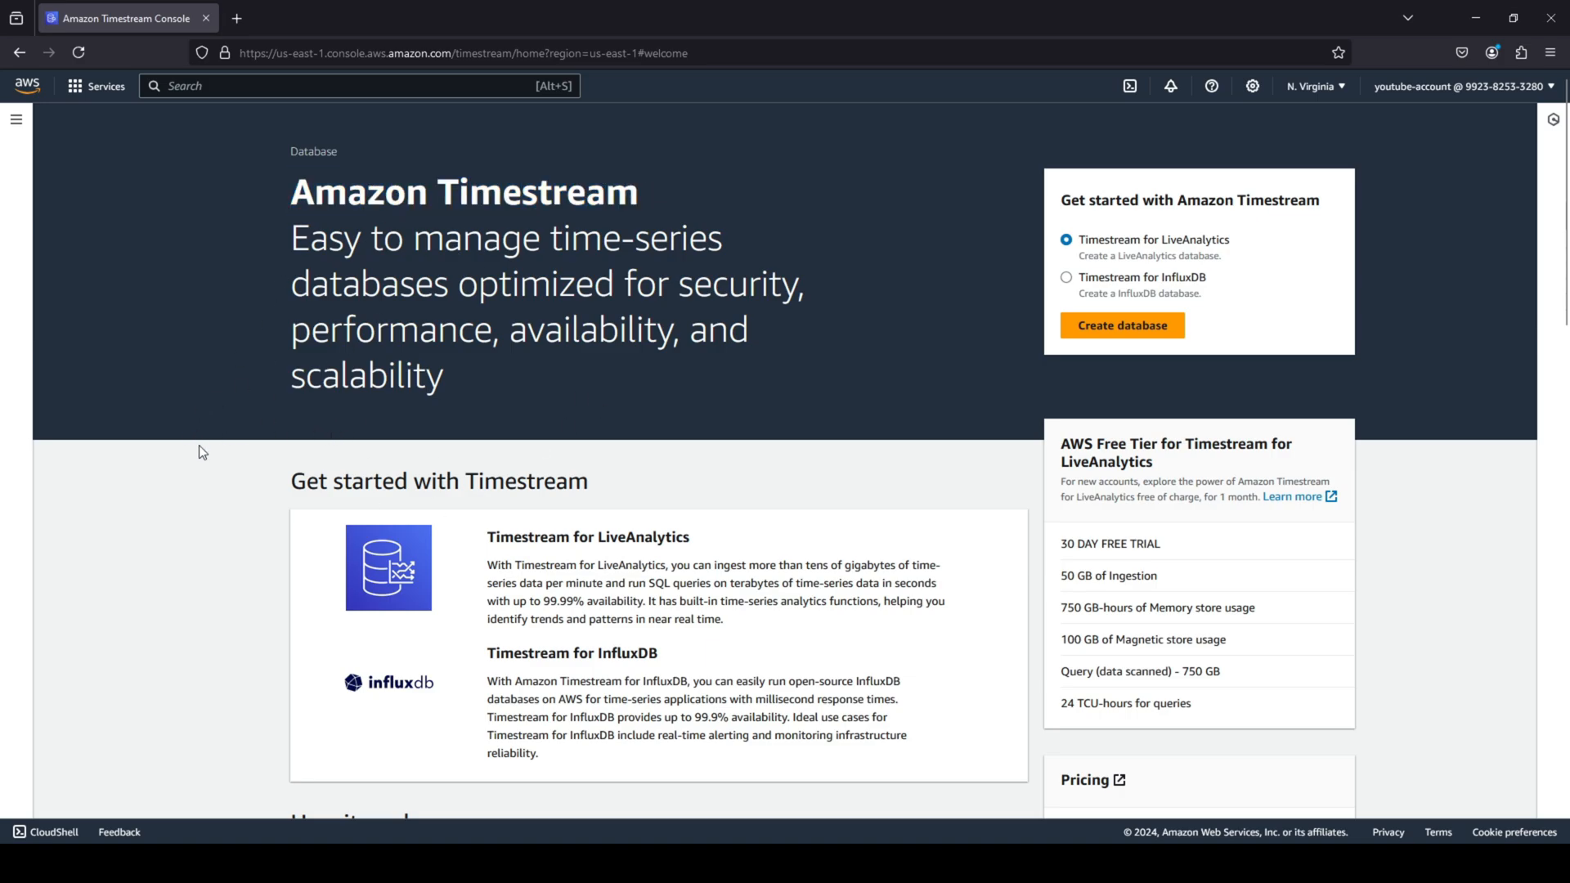
{"action": "mouse_move", "coordinate": [1268, 399]}
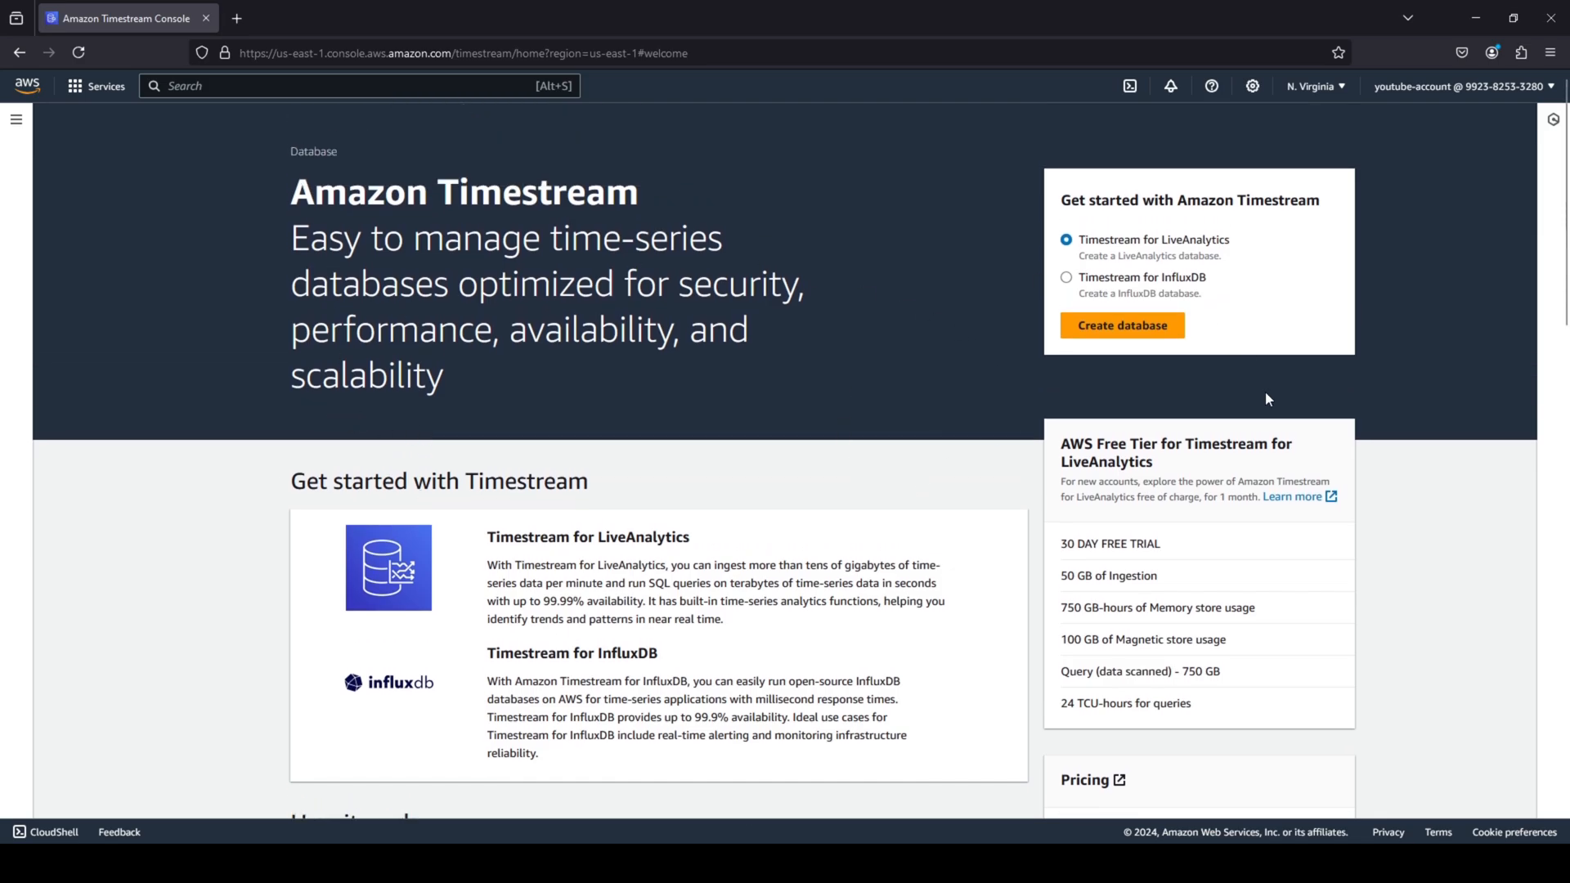
{"action": "mouse_move", "coordinate": [1115, 386]}
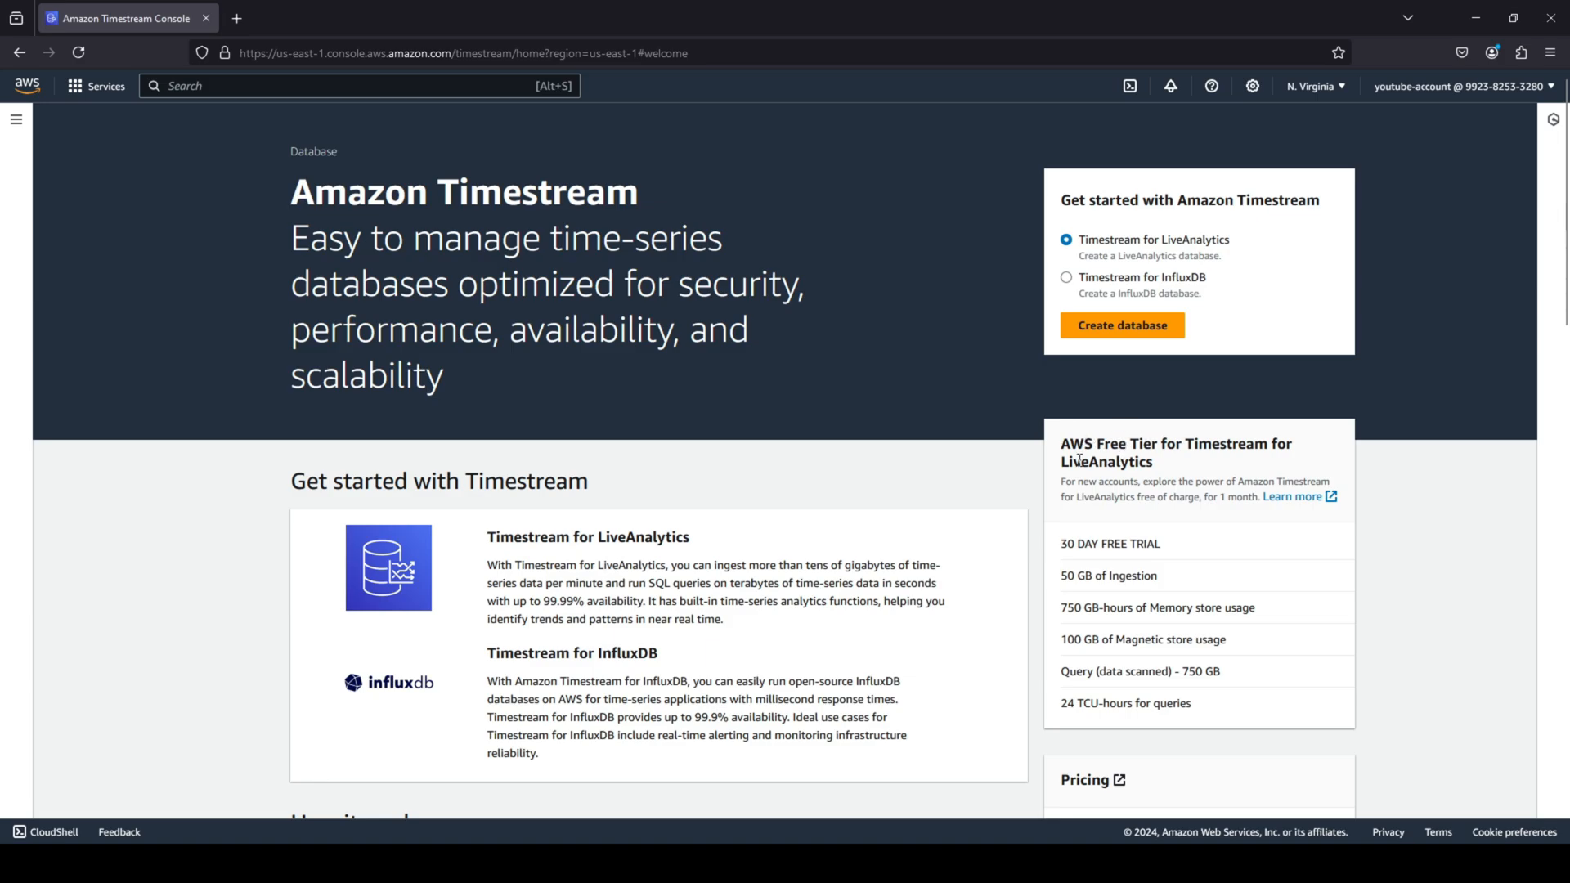
{"action": "double_click", "coordinate": [1072, 463]}
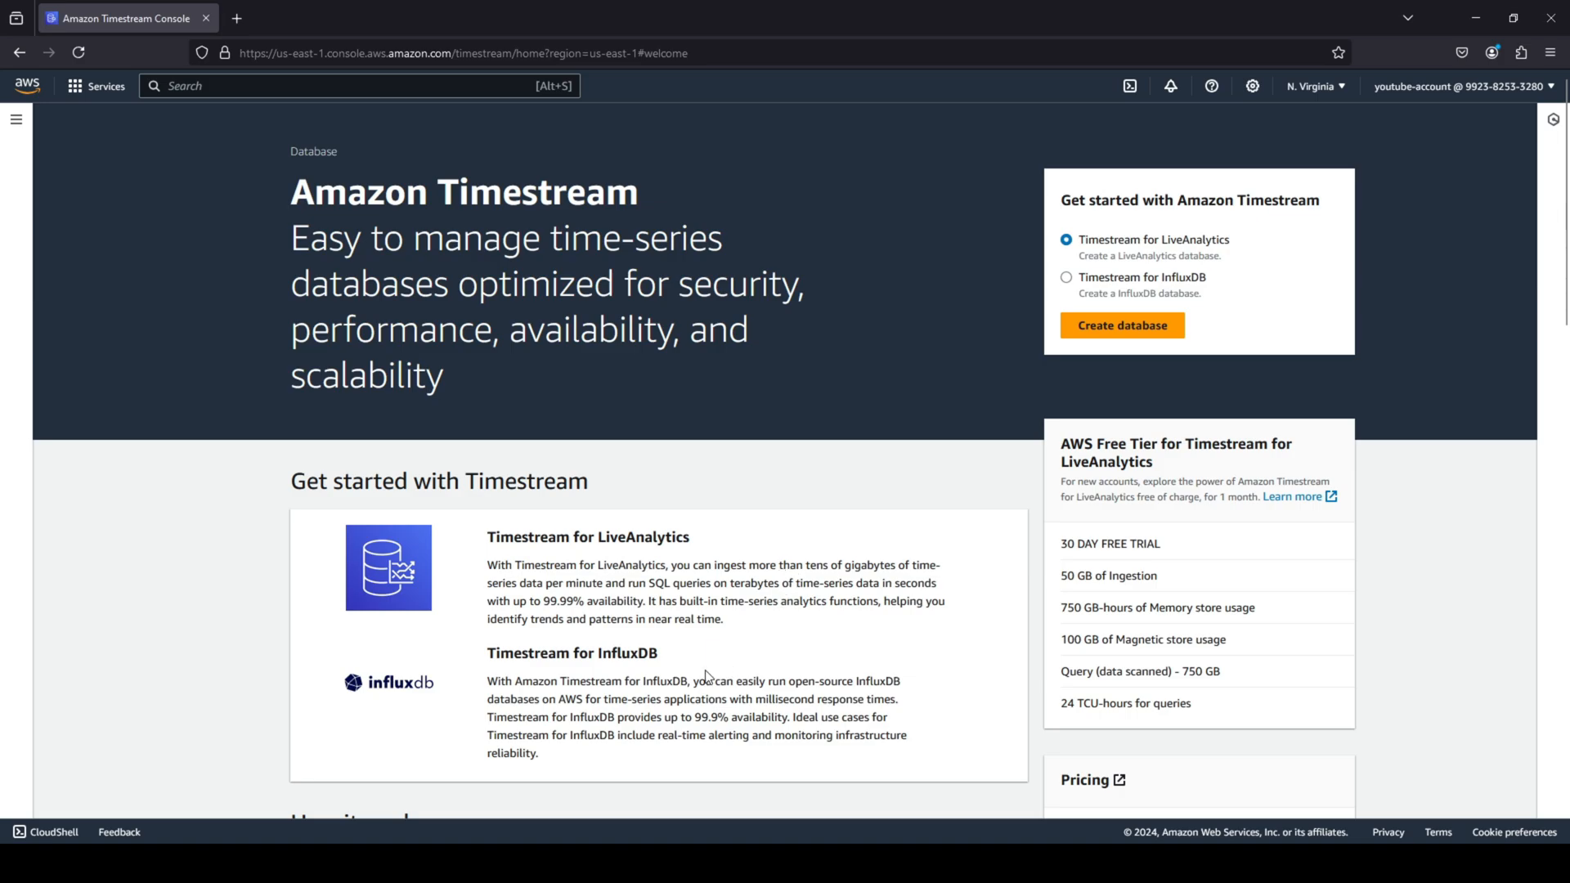
{"action": "mouse_move", "coordinate": [684, 564]}
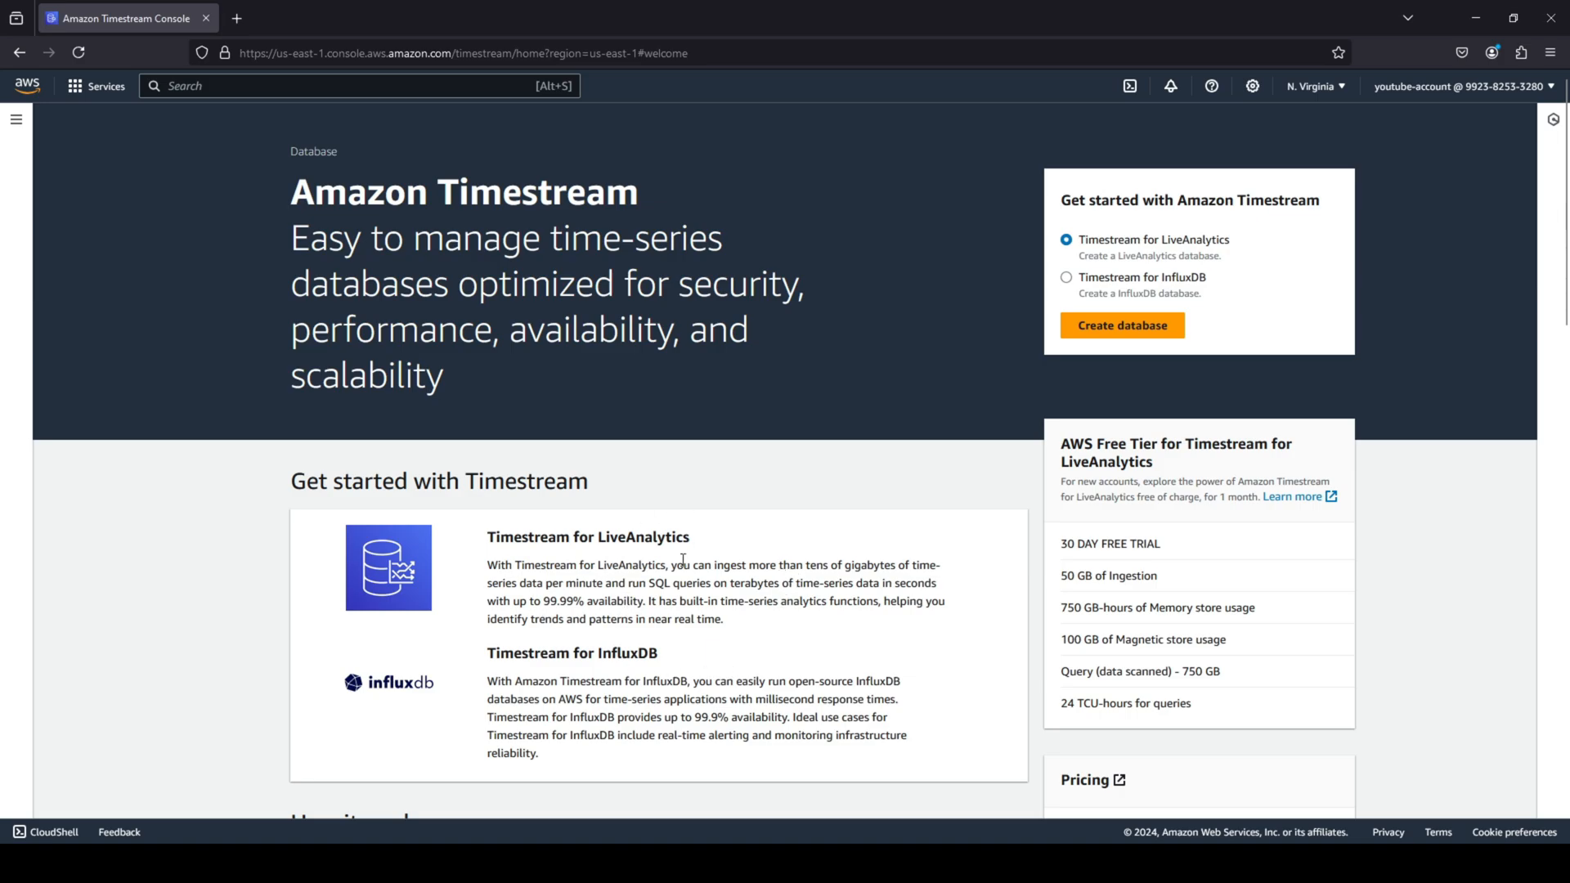
{"action": "mouse_move", "coordinate": [803, 682]}
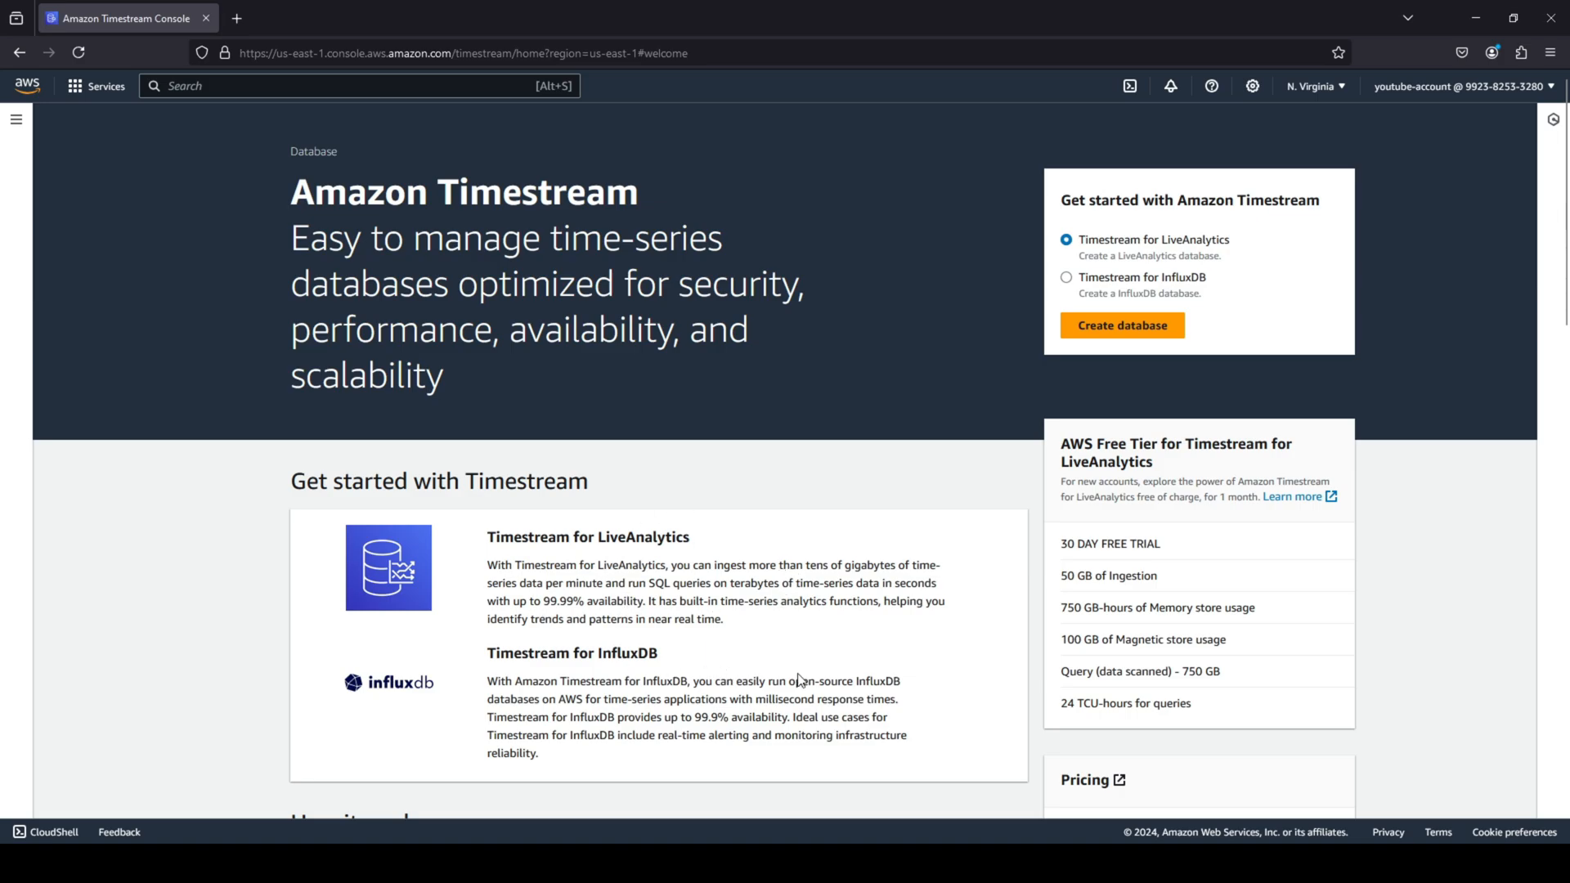
{"action": "mouse_move", "coordinate": [1247, 293]}
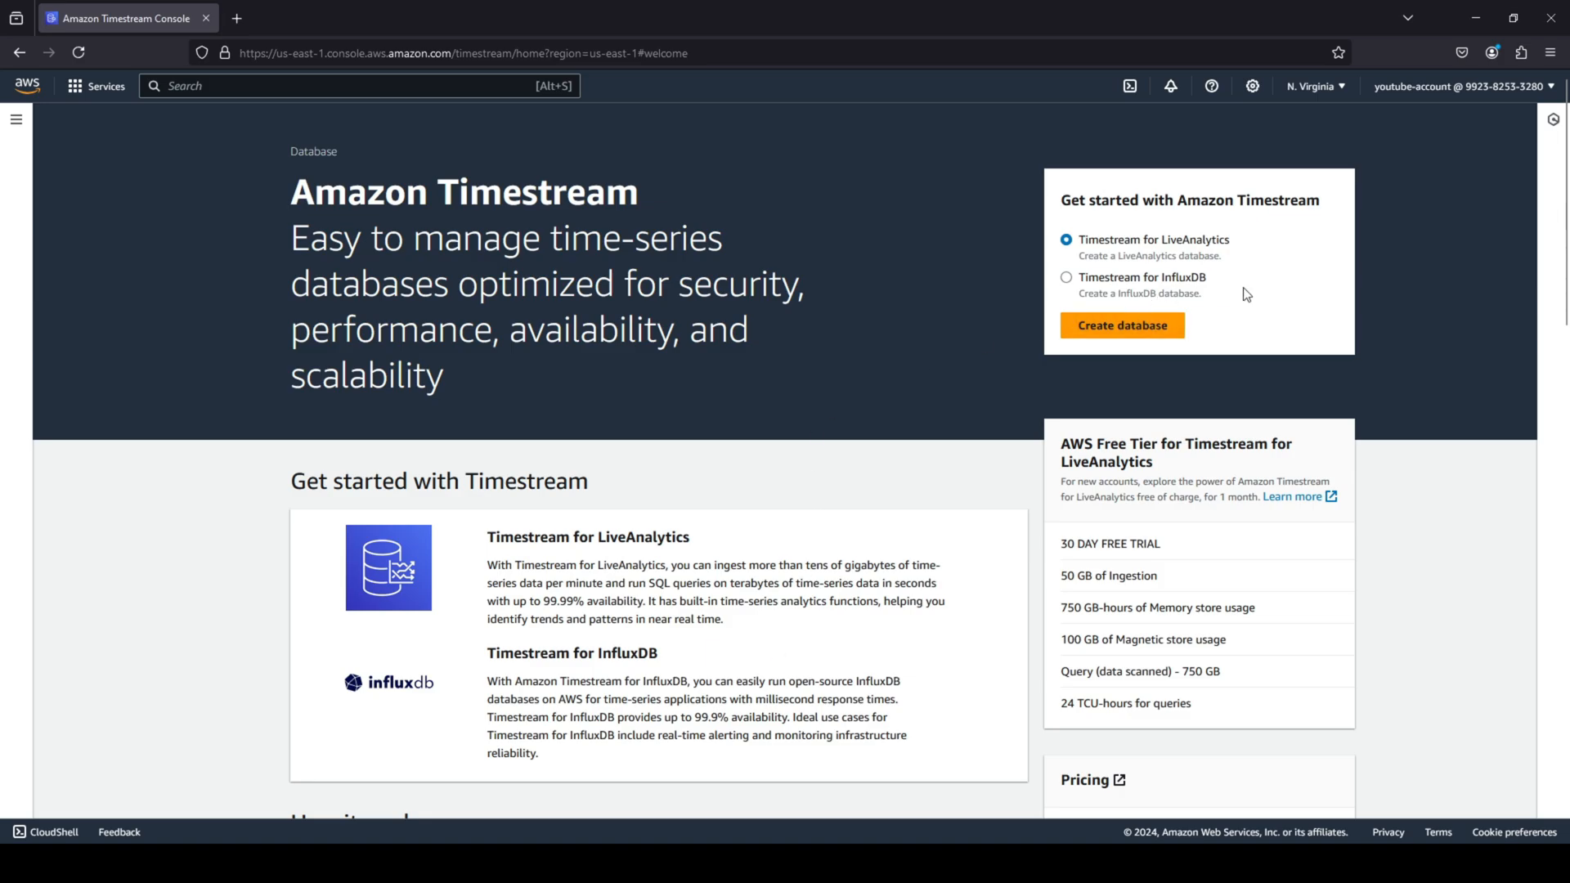
{"action": "mouse_move", "coordinate": [1149, 483]}
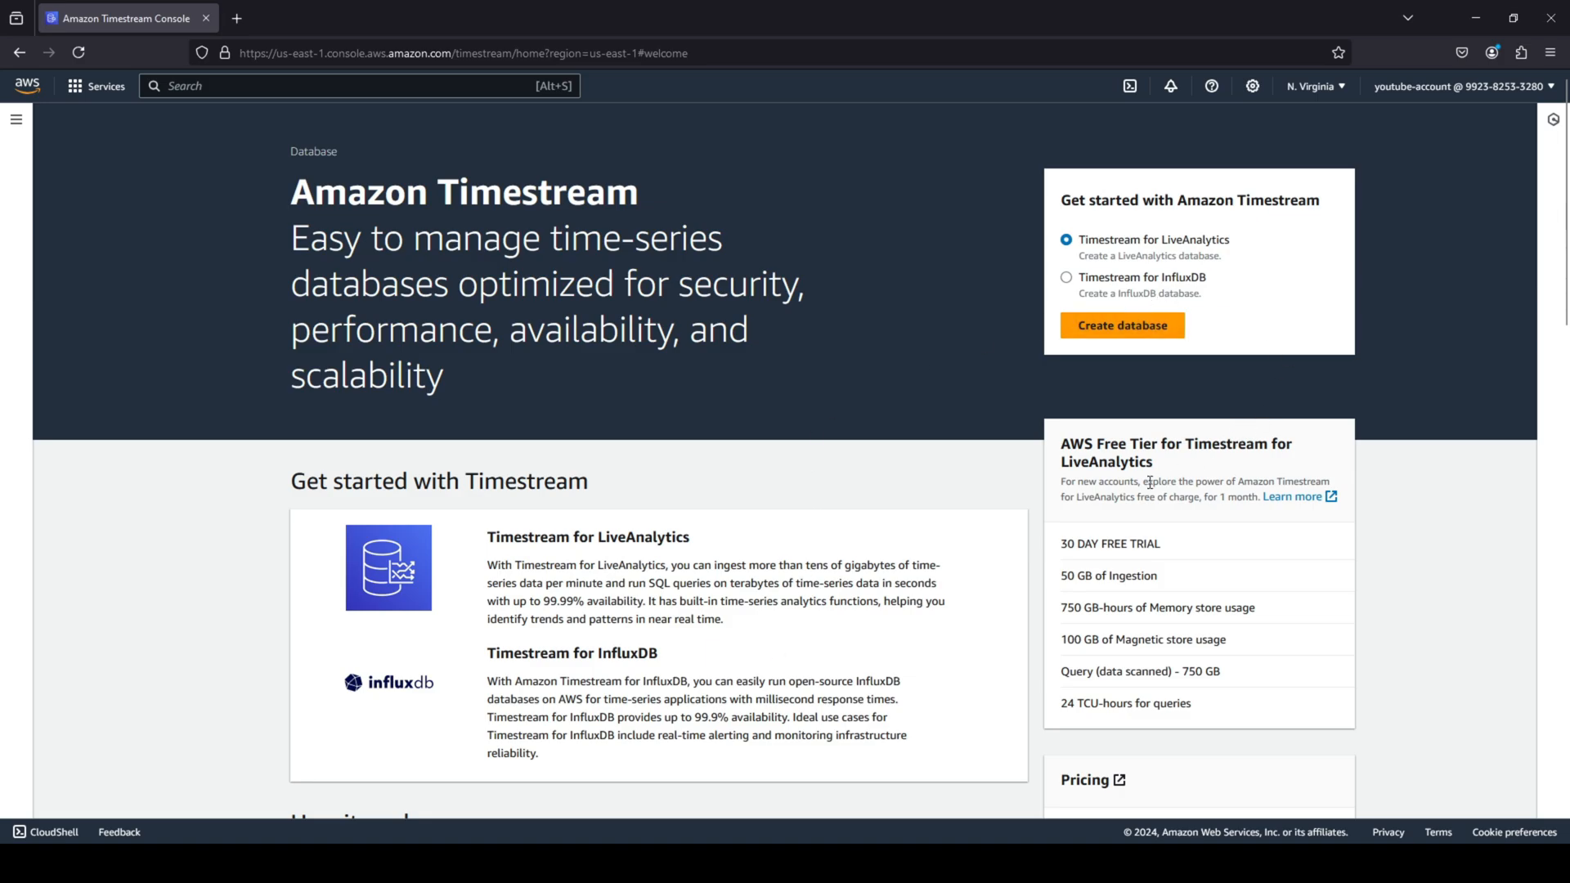
{"action": "mouse_move", "coordinate": [1062, 467]}
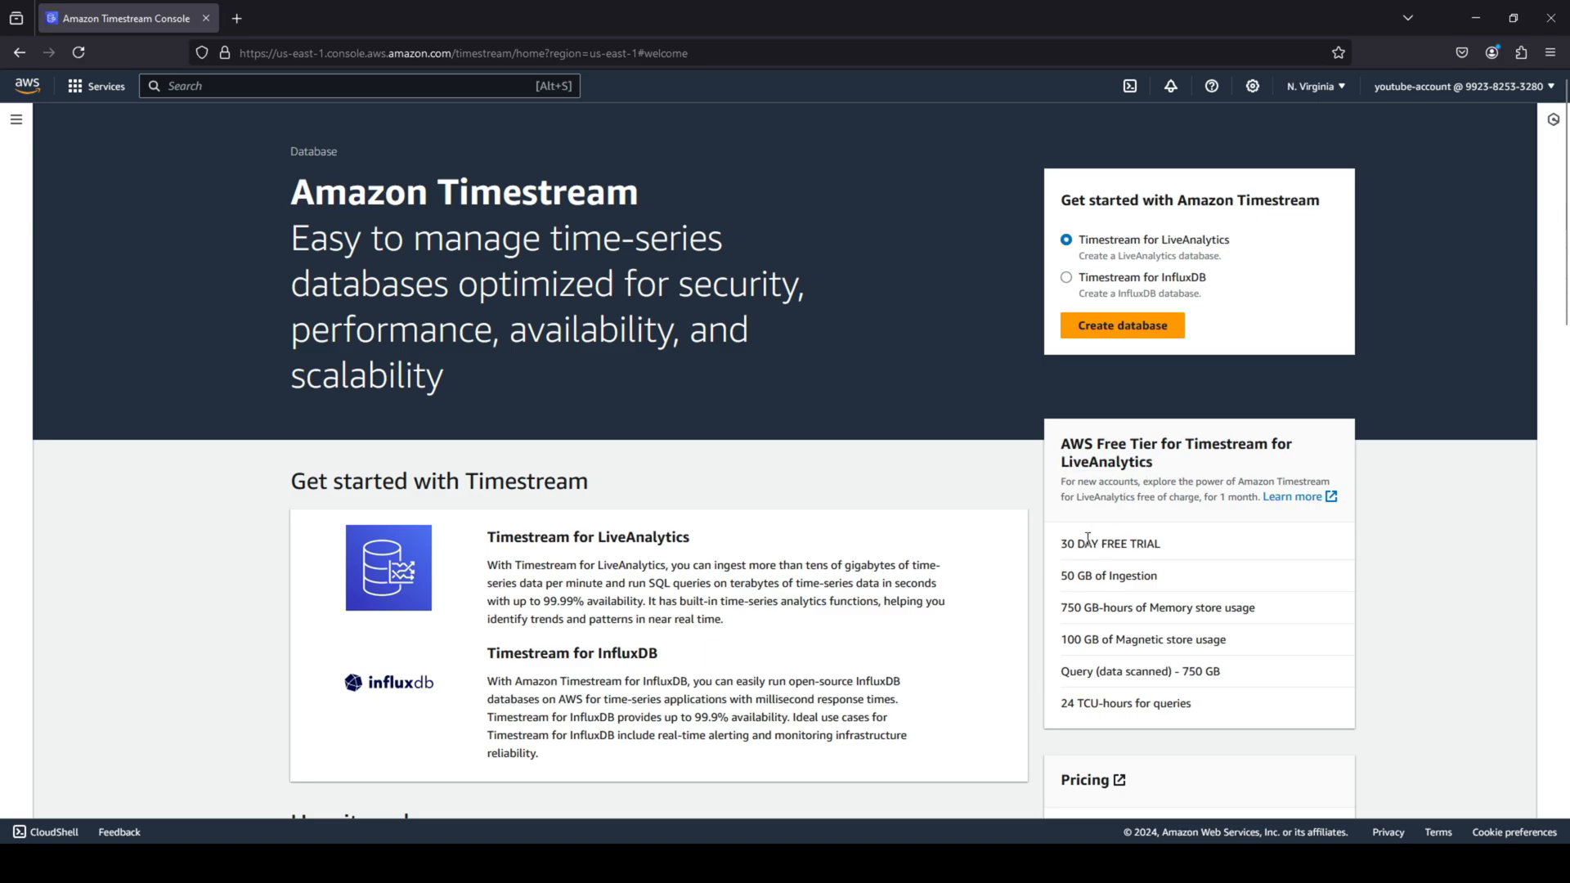
{"action": "mouse_move", "coordinate": [1148, 339]}
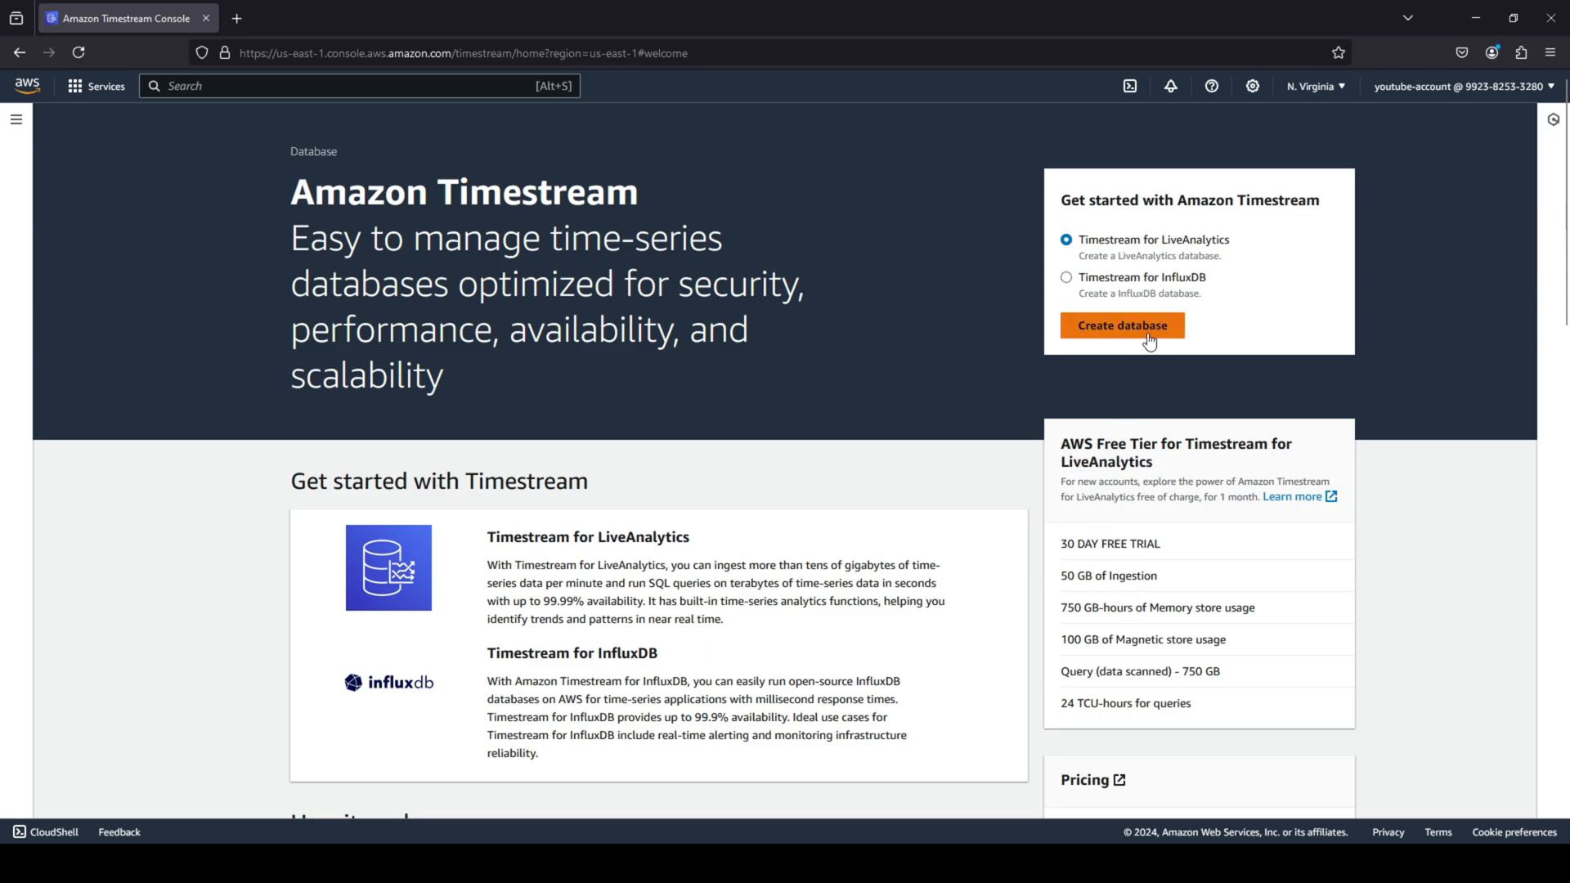
{"action": "left_click", "coordinate": [1122, 325]}
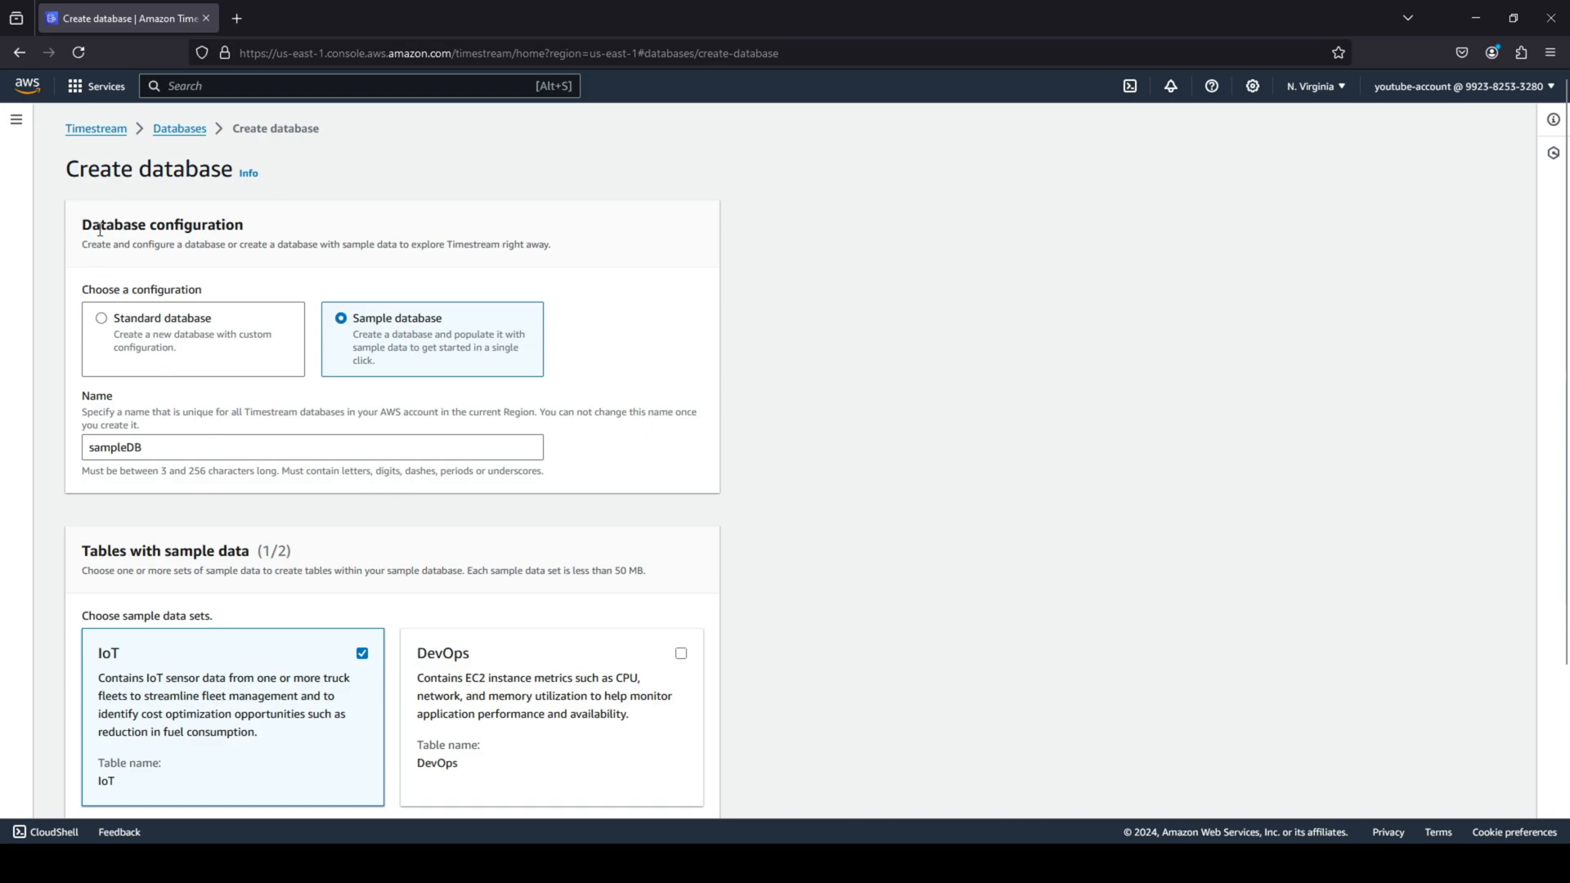
{"action": "mouse_move", "coordinate": [29, 406]}
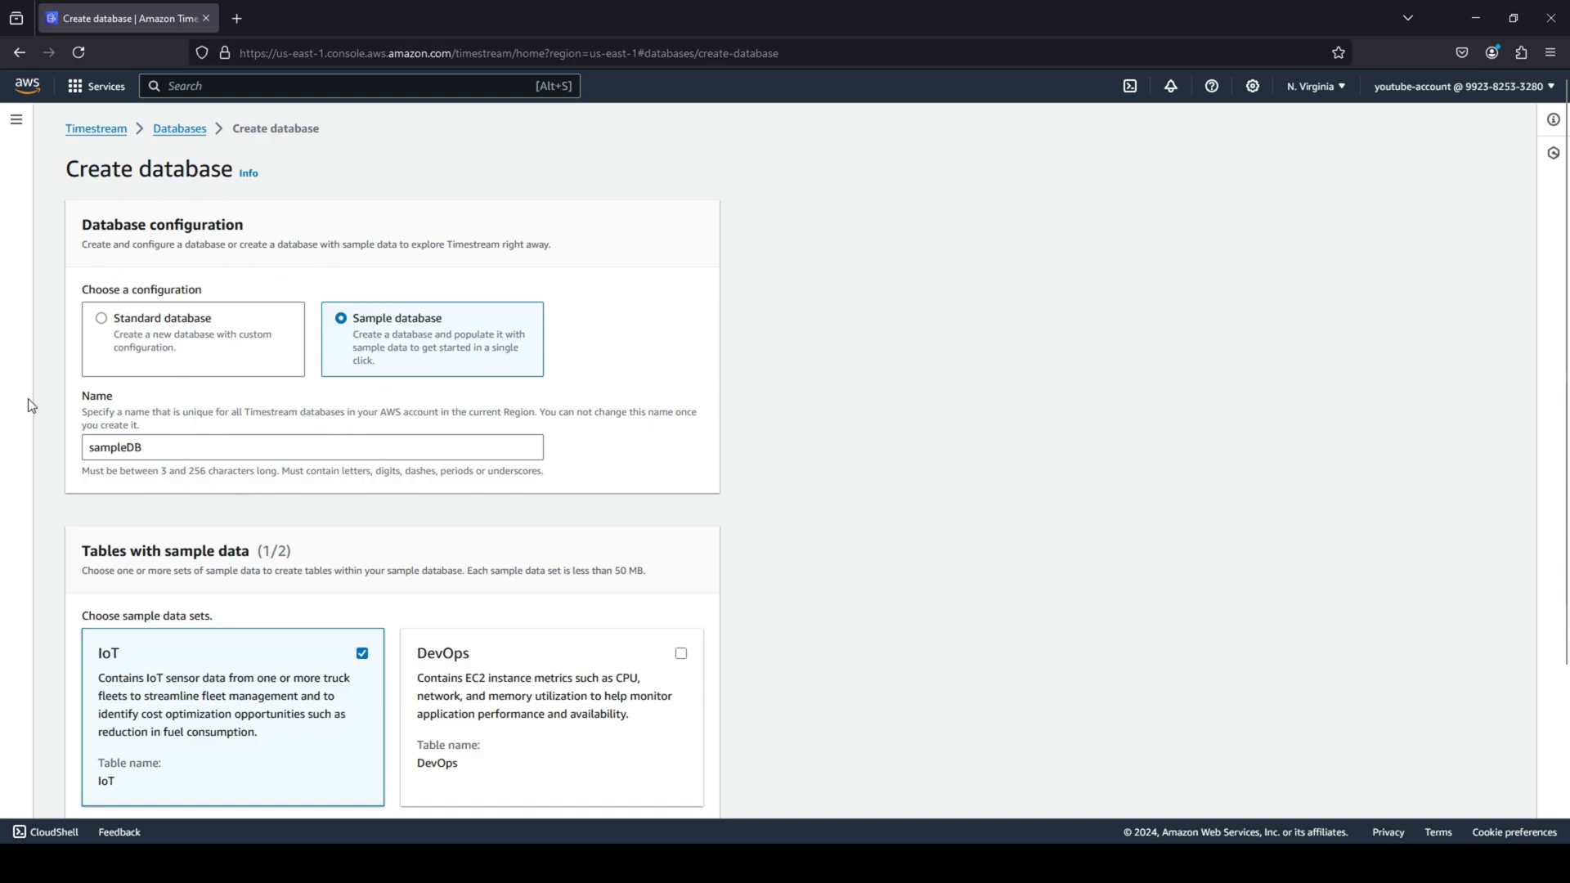
{"action": "mouse_move", "coordinate": [190, 311]}
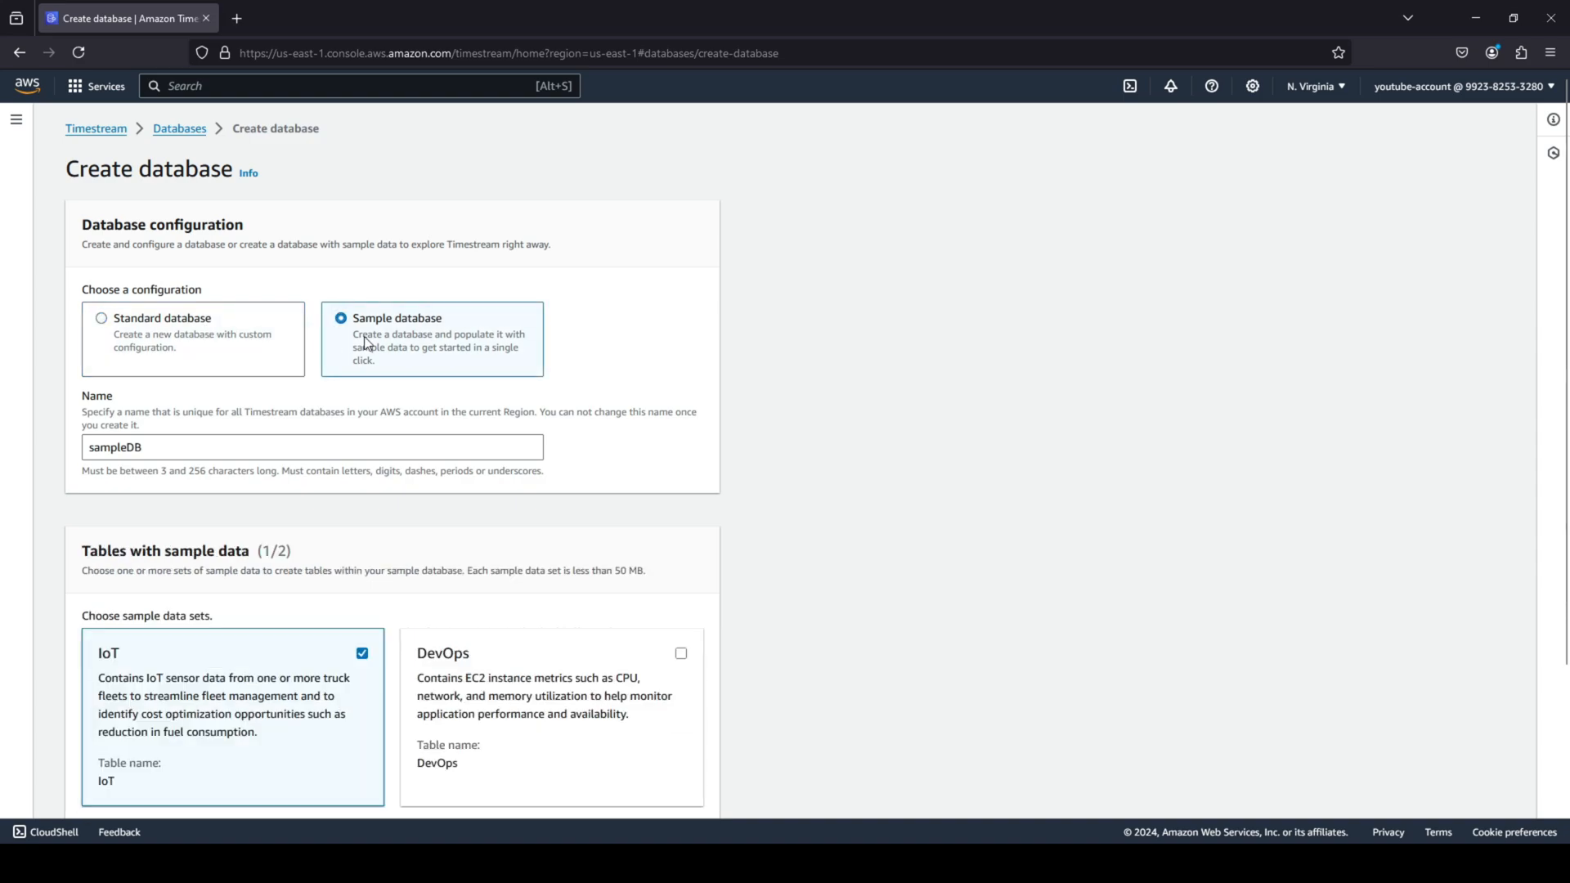
{"action": "scroll", "scroll_direction": "down", "scroll_amount": 3}
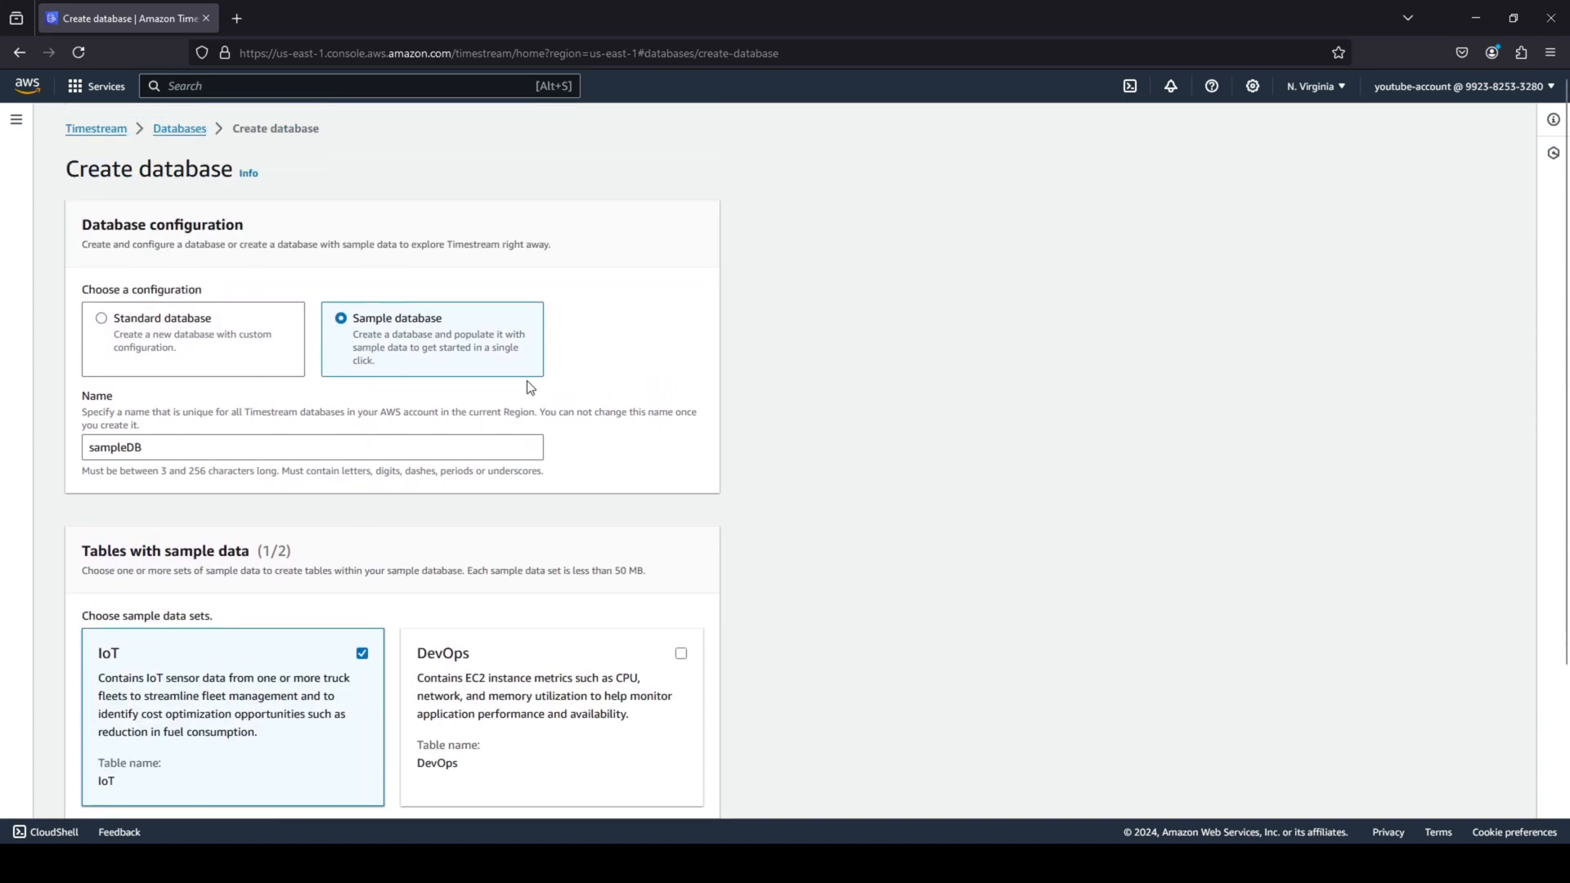
{"action": "mouse_move", "coordinate": [491, 381]}
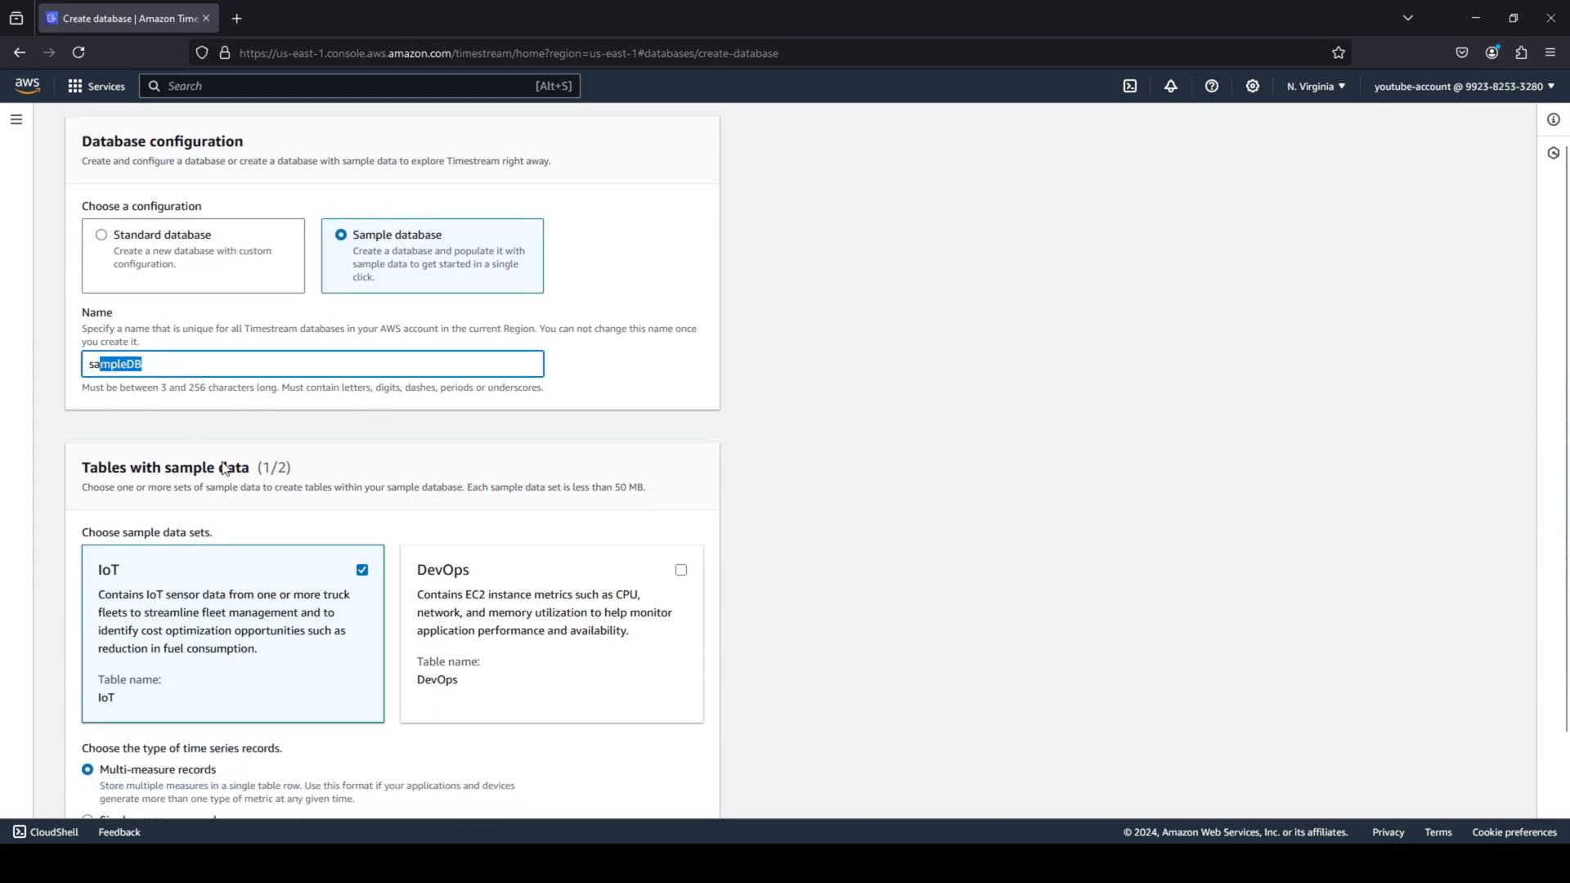
{"action": "scroll", "scroll_direction": "down", "scroll_amount": 3}
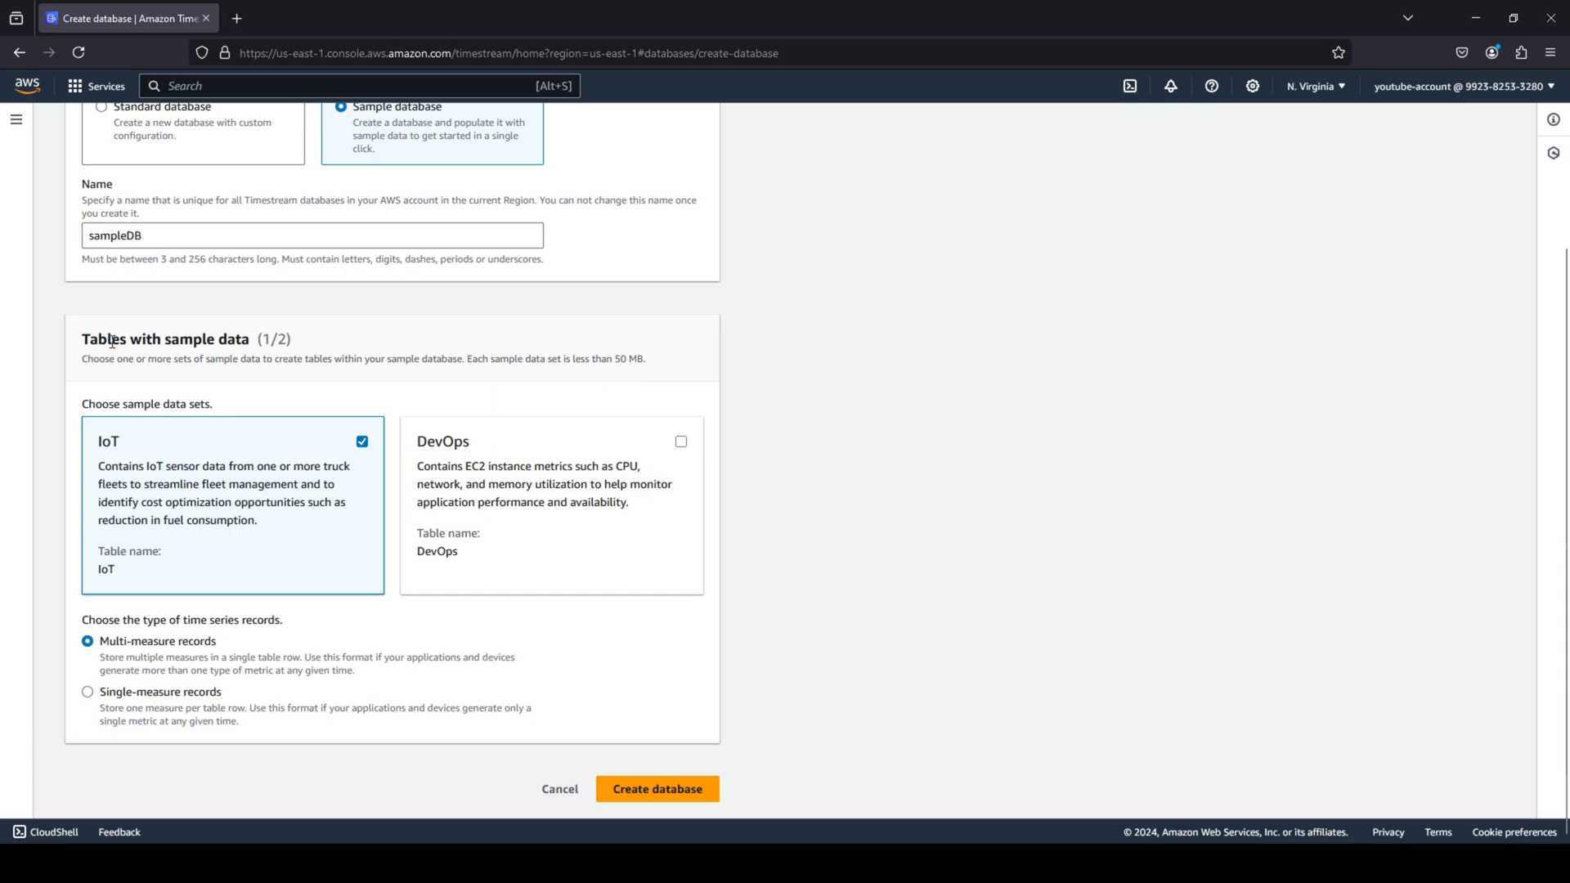
{"action": "mouse_move", "coordinate": [248, 465]}
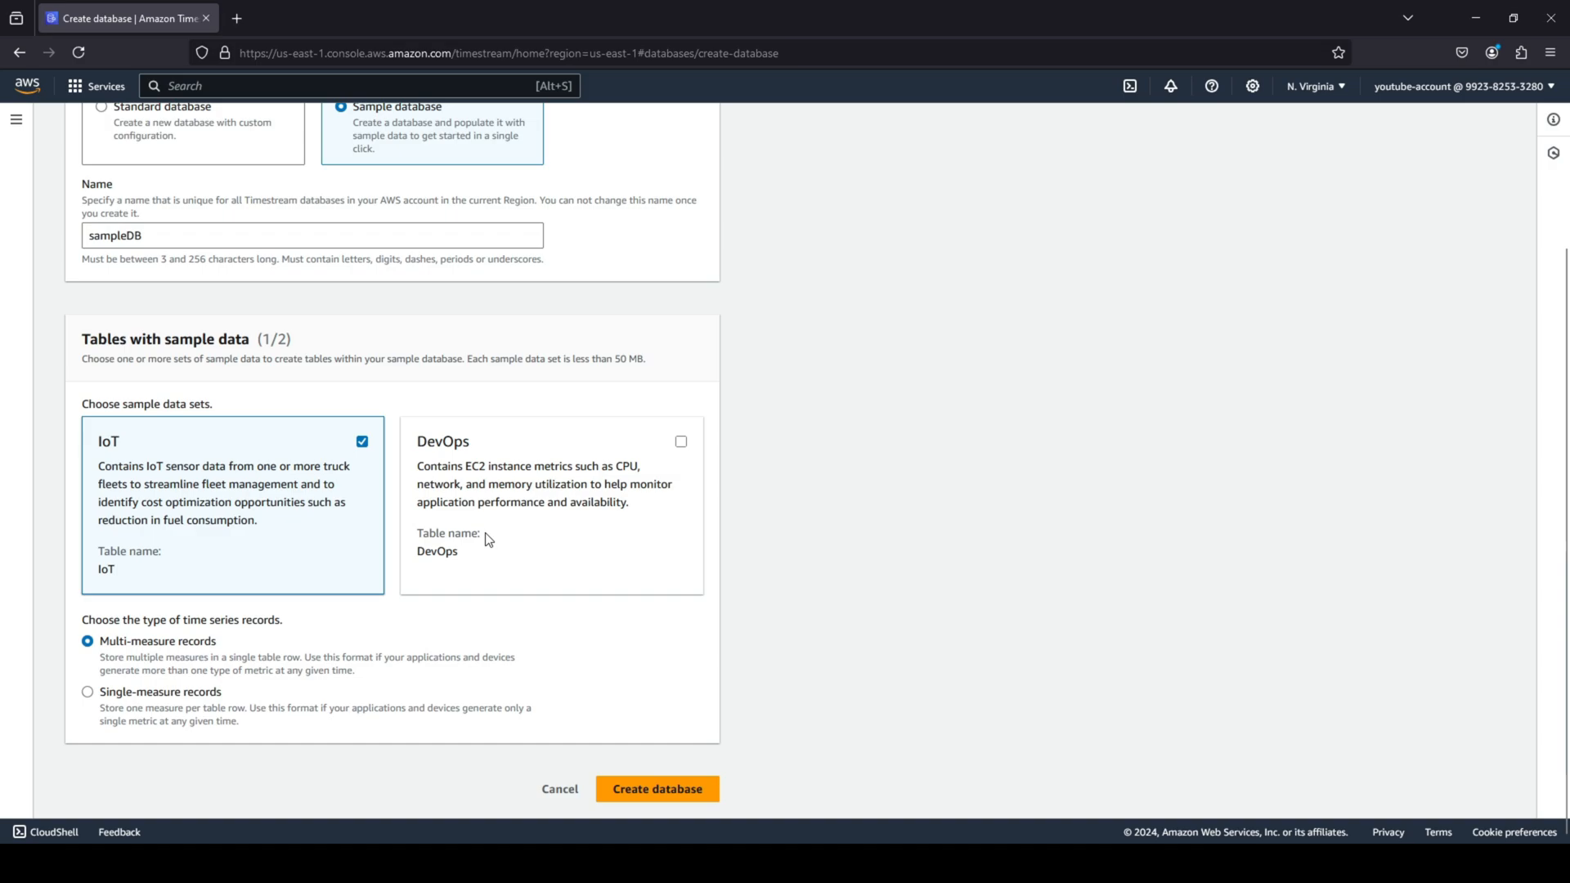
{"action": "mouse_move", "coordinate": [153, 635]}
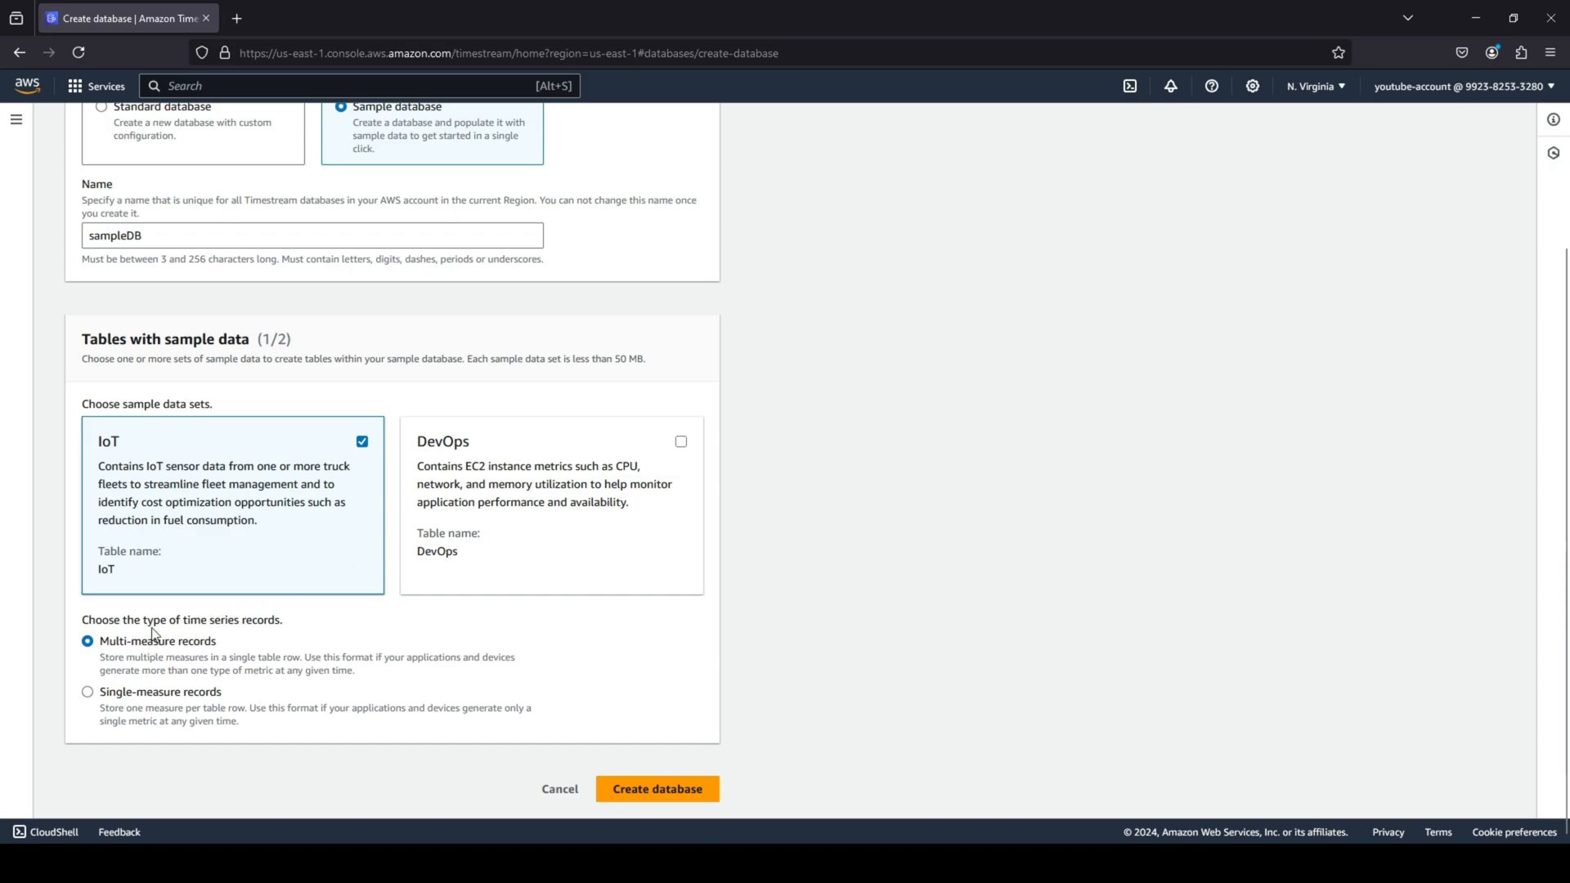
{"action": "mouse_move", "coordinate": [235, 641]}
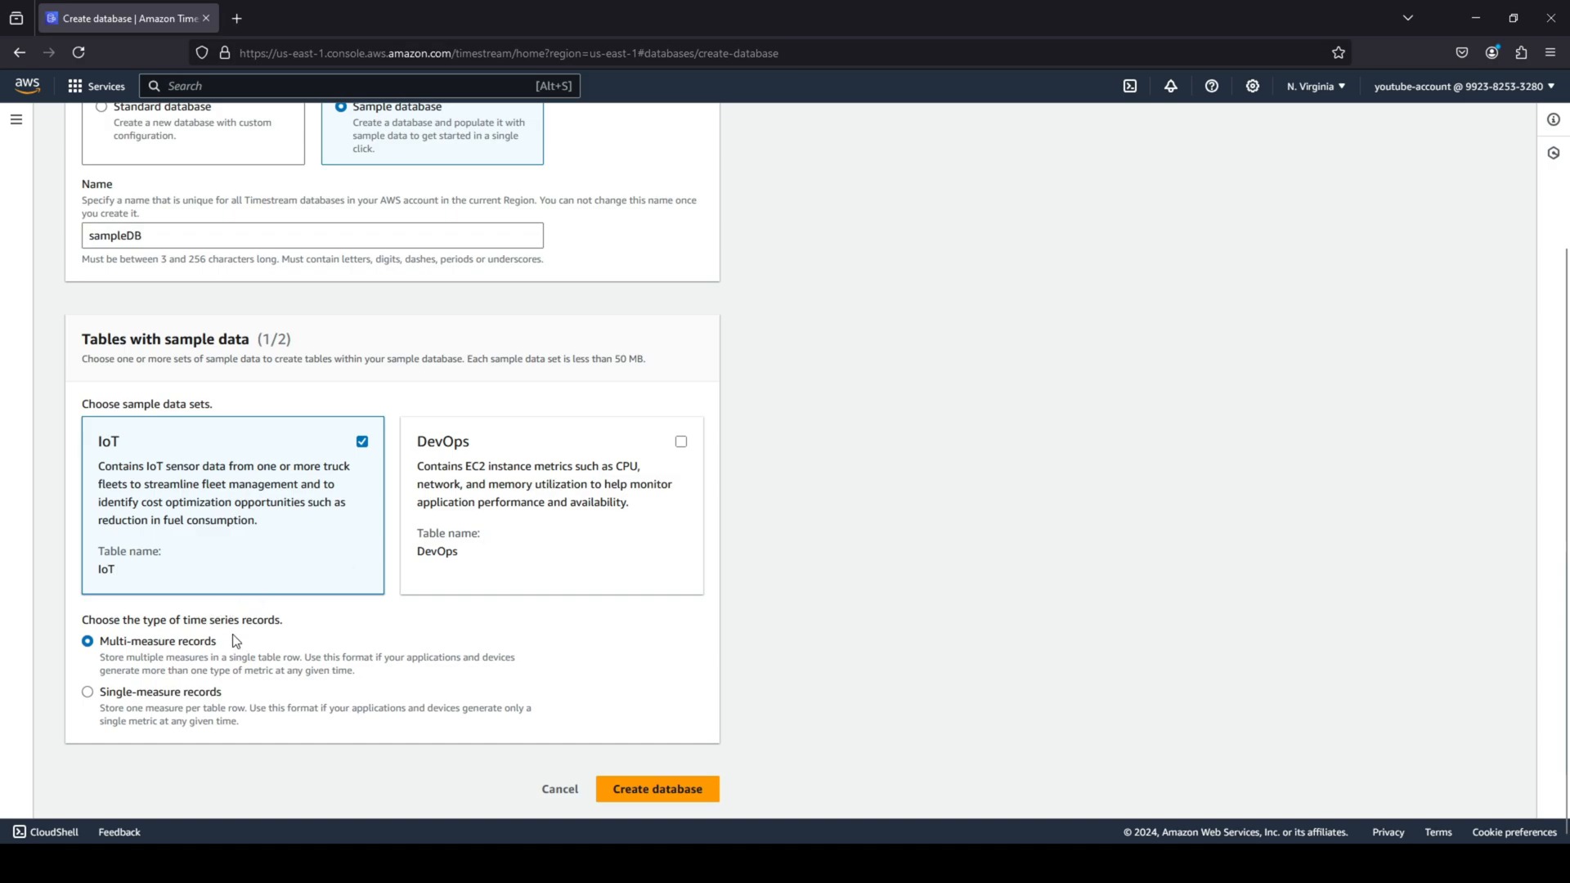
{"action": "mouse_move", "coordinate": [170, 667]}
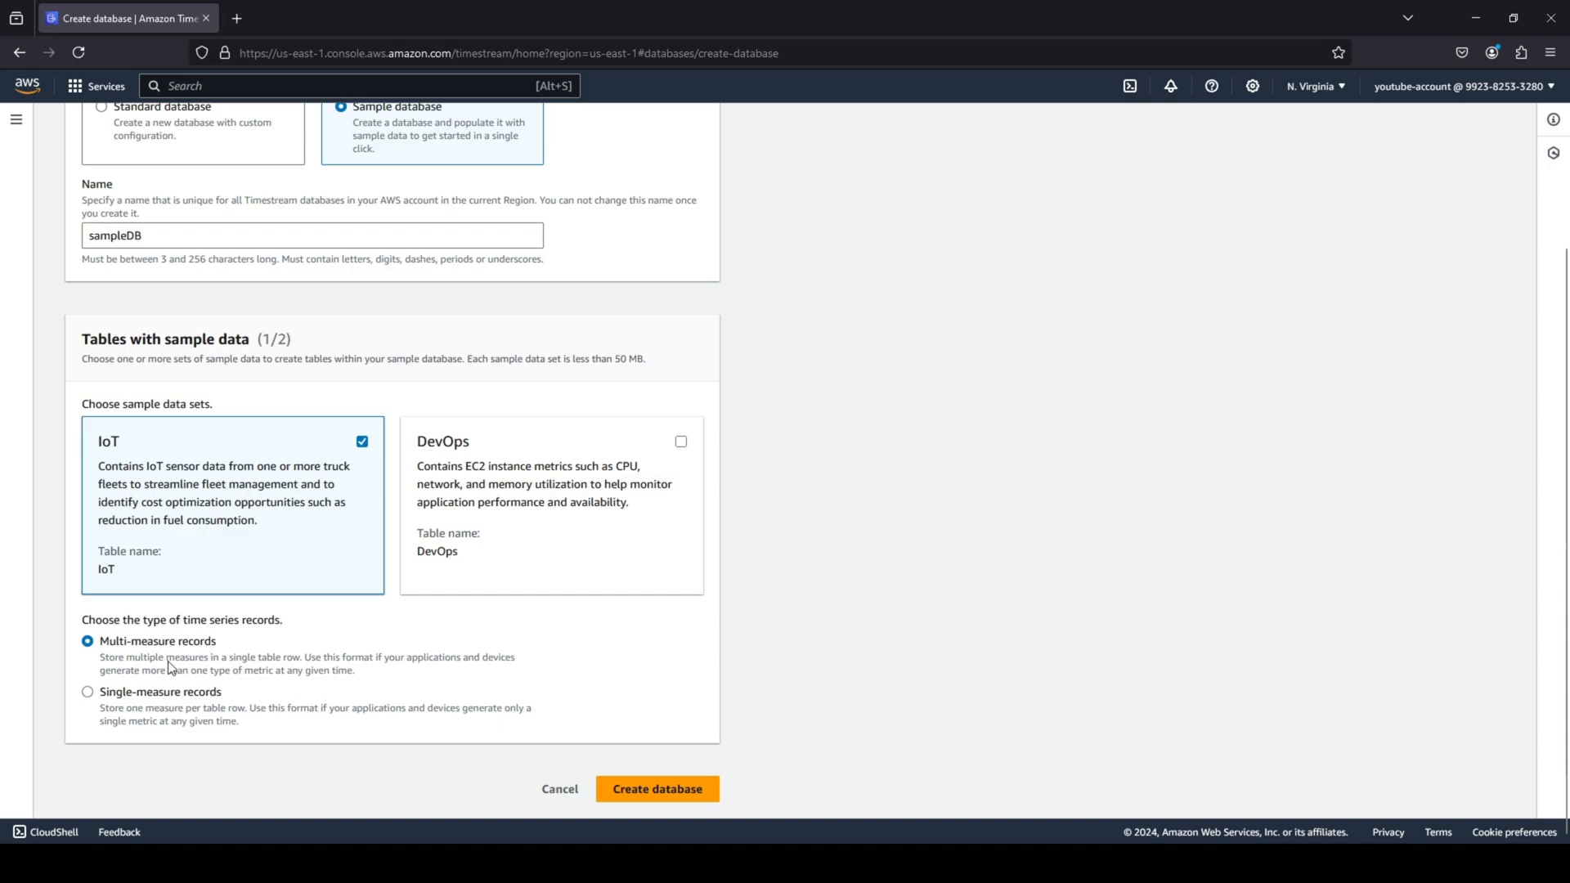
{"action": "mouse_move", "coordinate": [703, 746]}
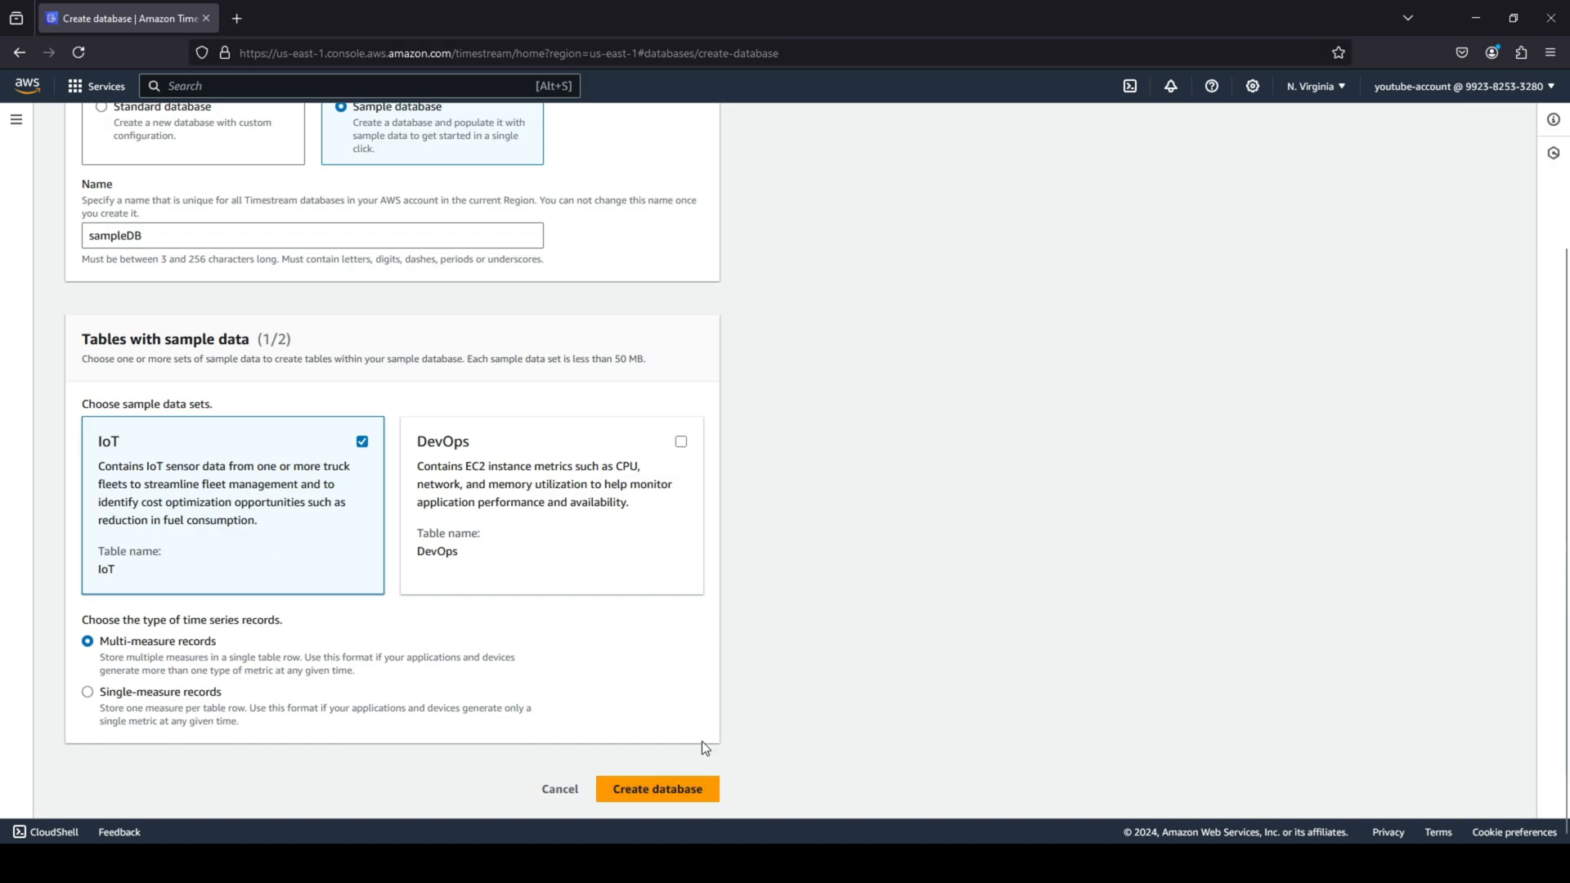
{"action": "mouse_move", "coordinate": [792, 729]}
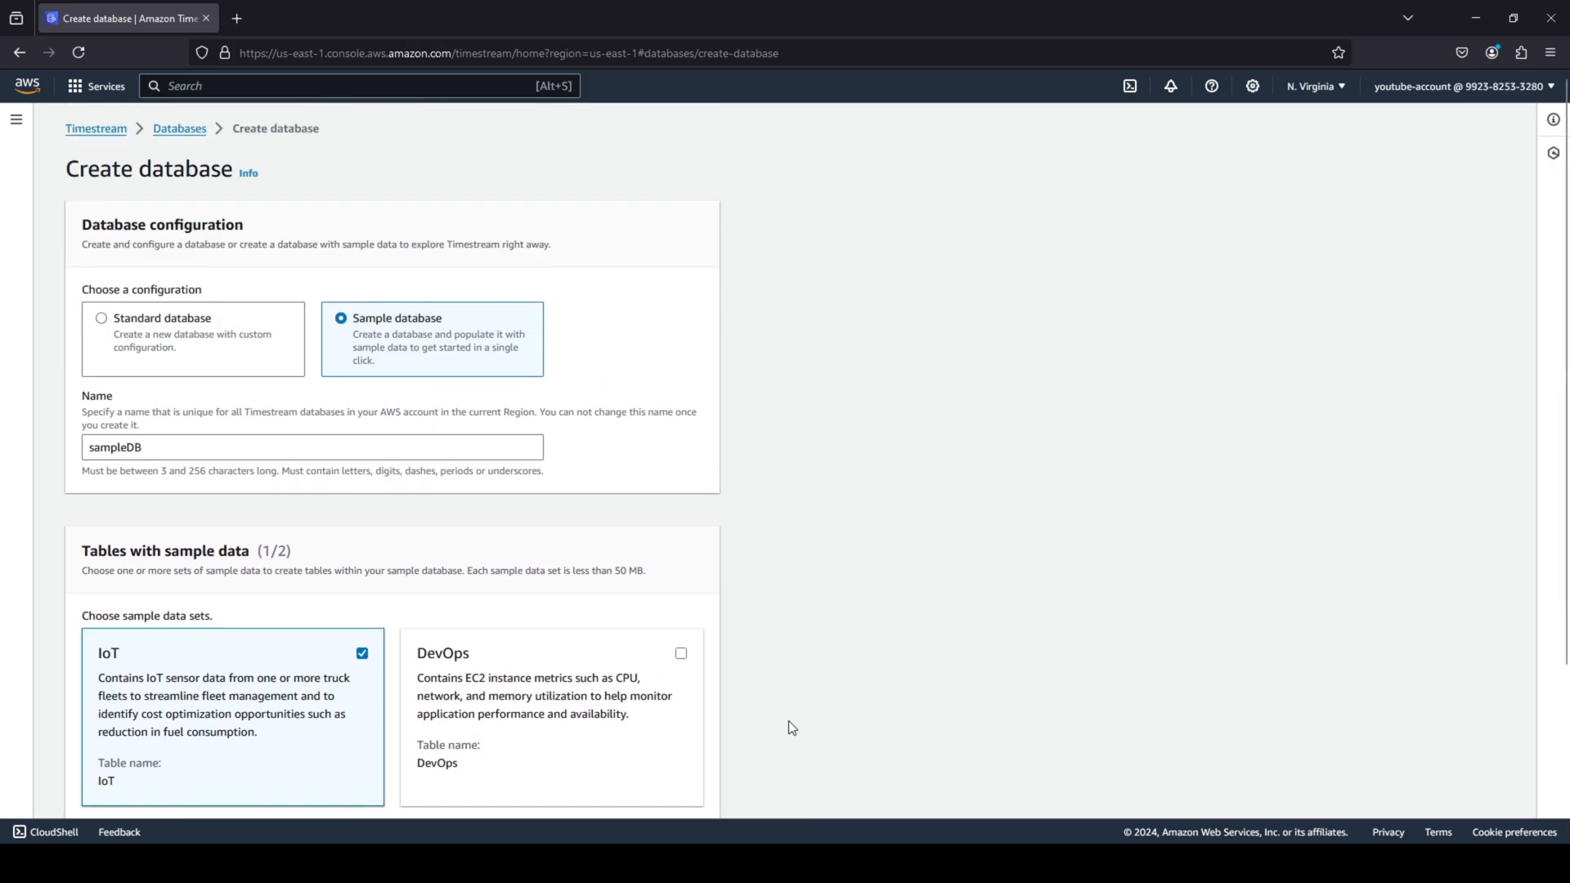
{"action": "scroll", "scroll_direction": "down", "scroll_amount": 3}
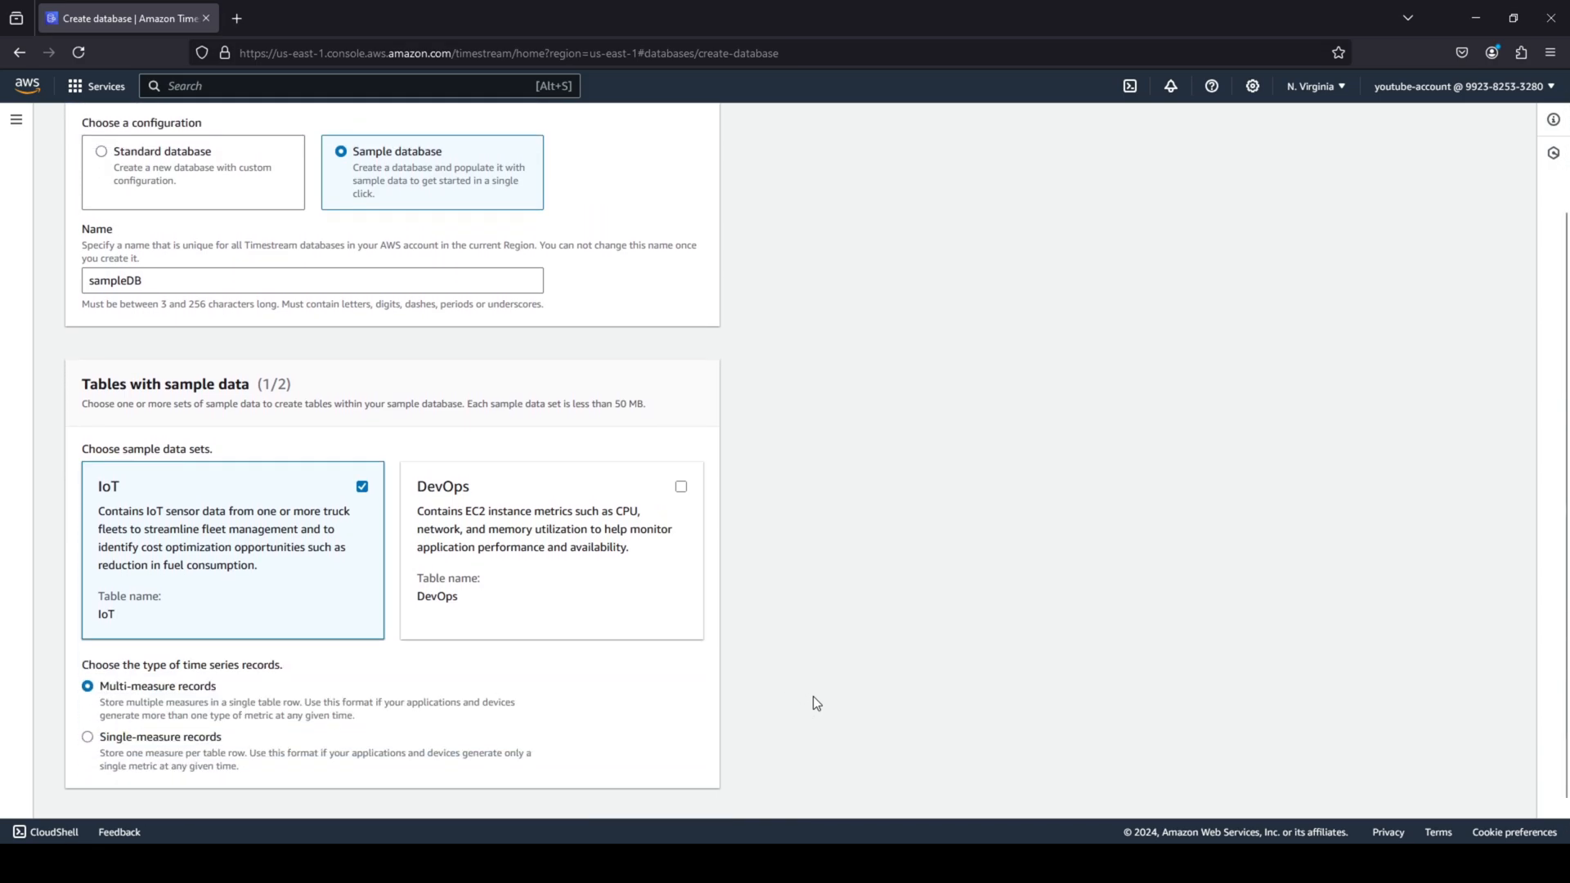
{"action": "mouse_move", "coordinate": [550, 472]}
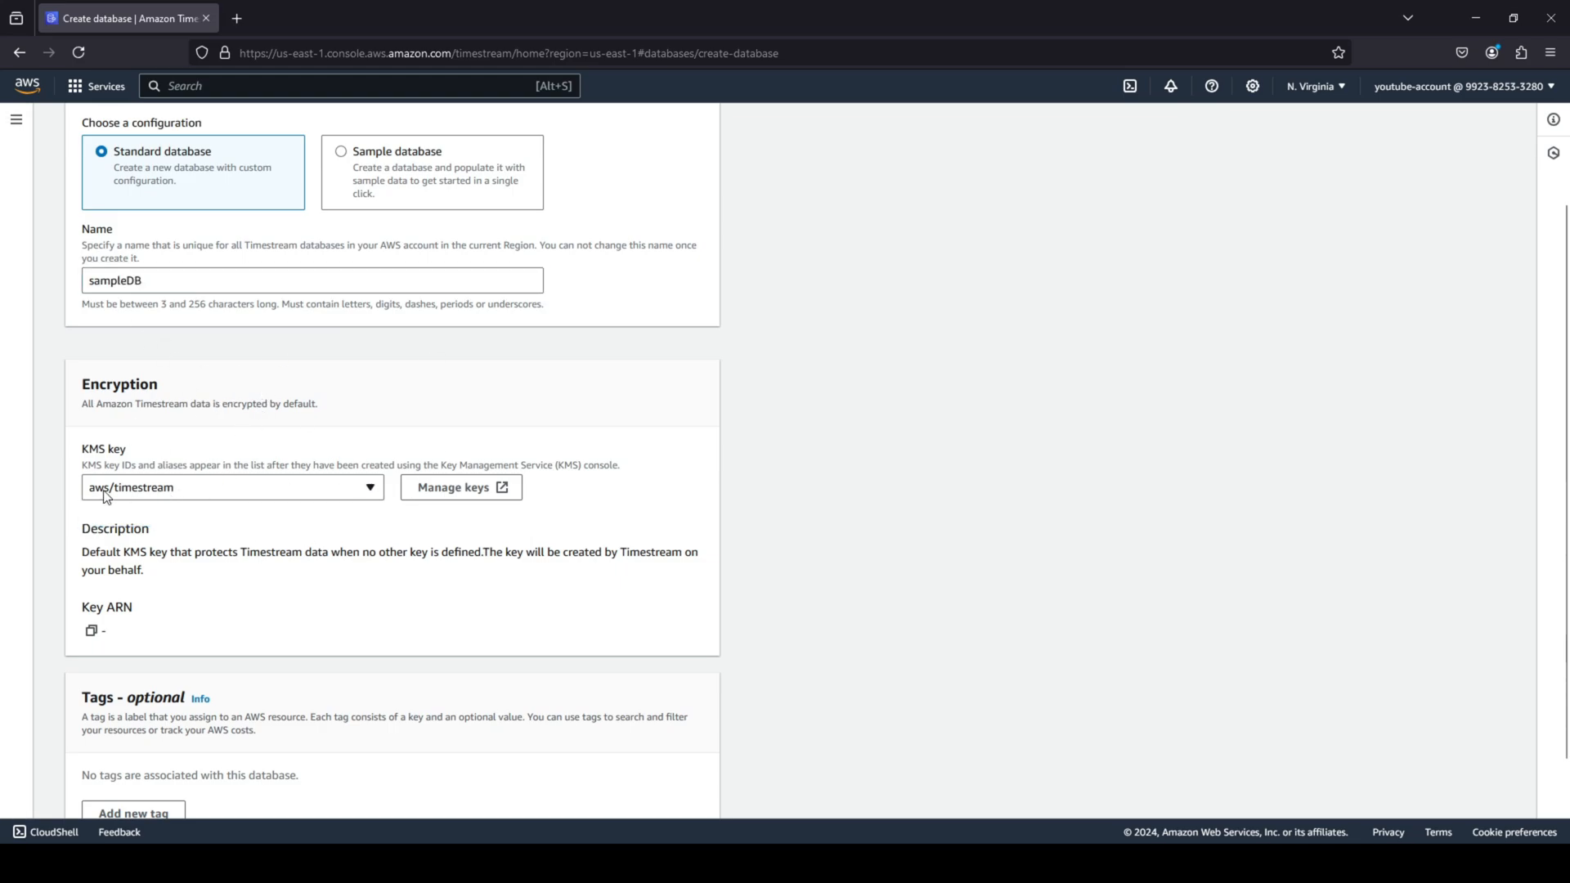
{"action": "mouse_move", "coordinate": [363, 532]}
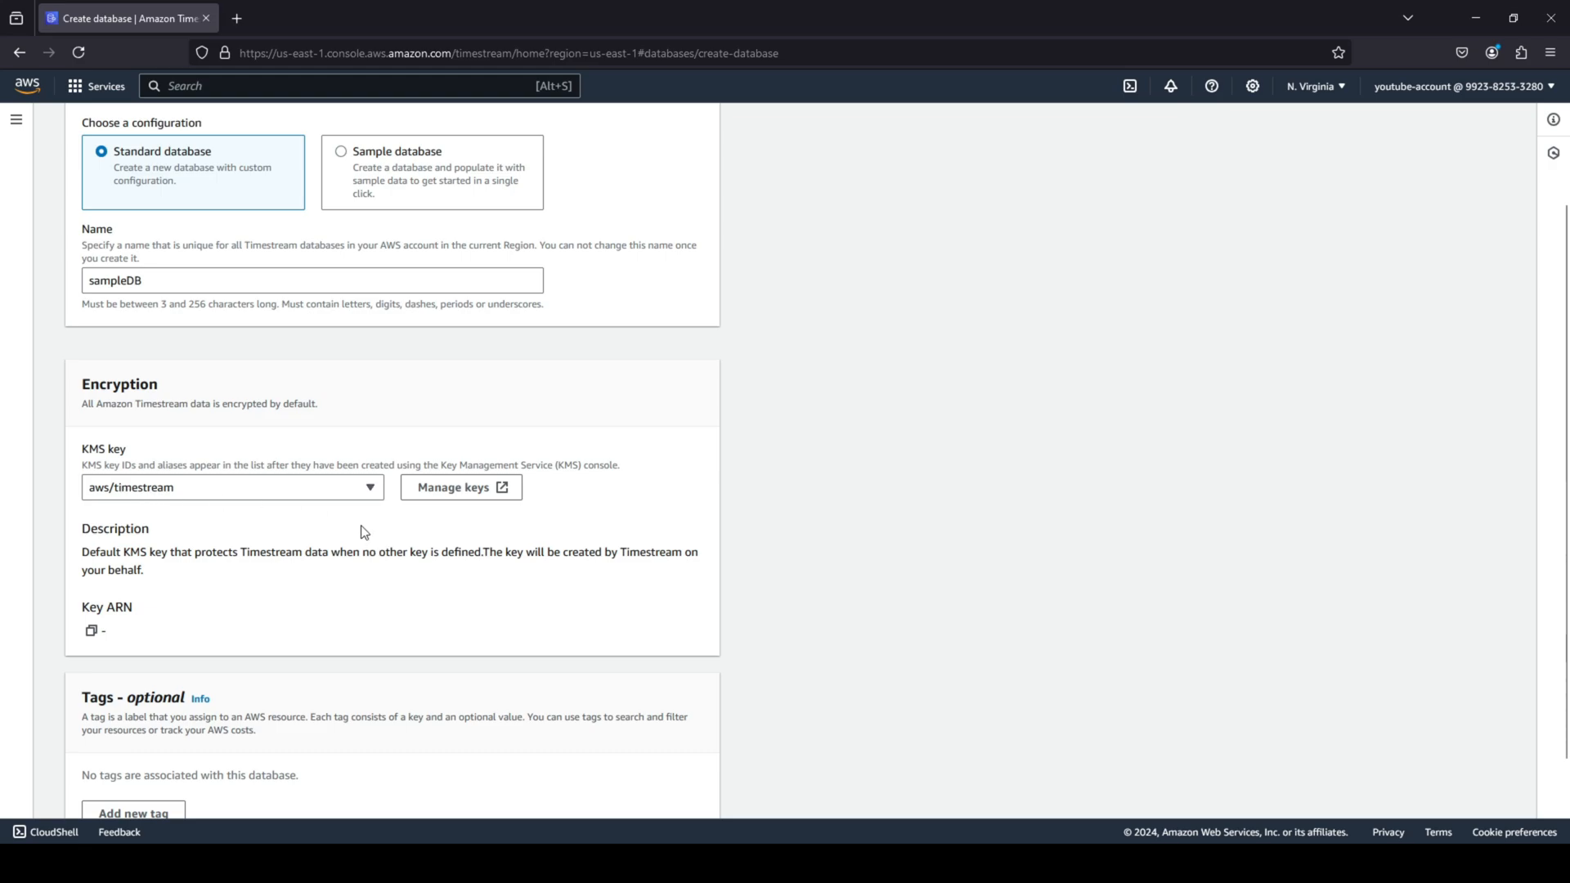
{"action": "scroll", "scroll_direction": "down", "scroll_amount": 3}
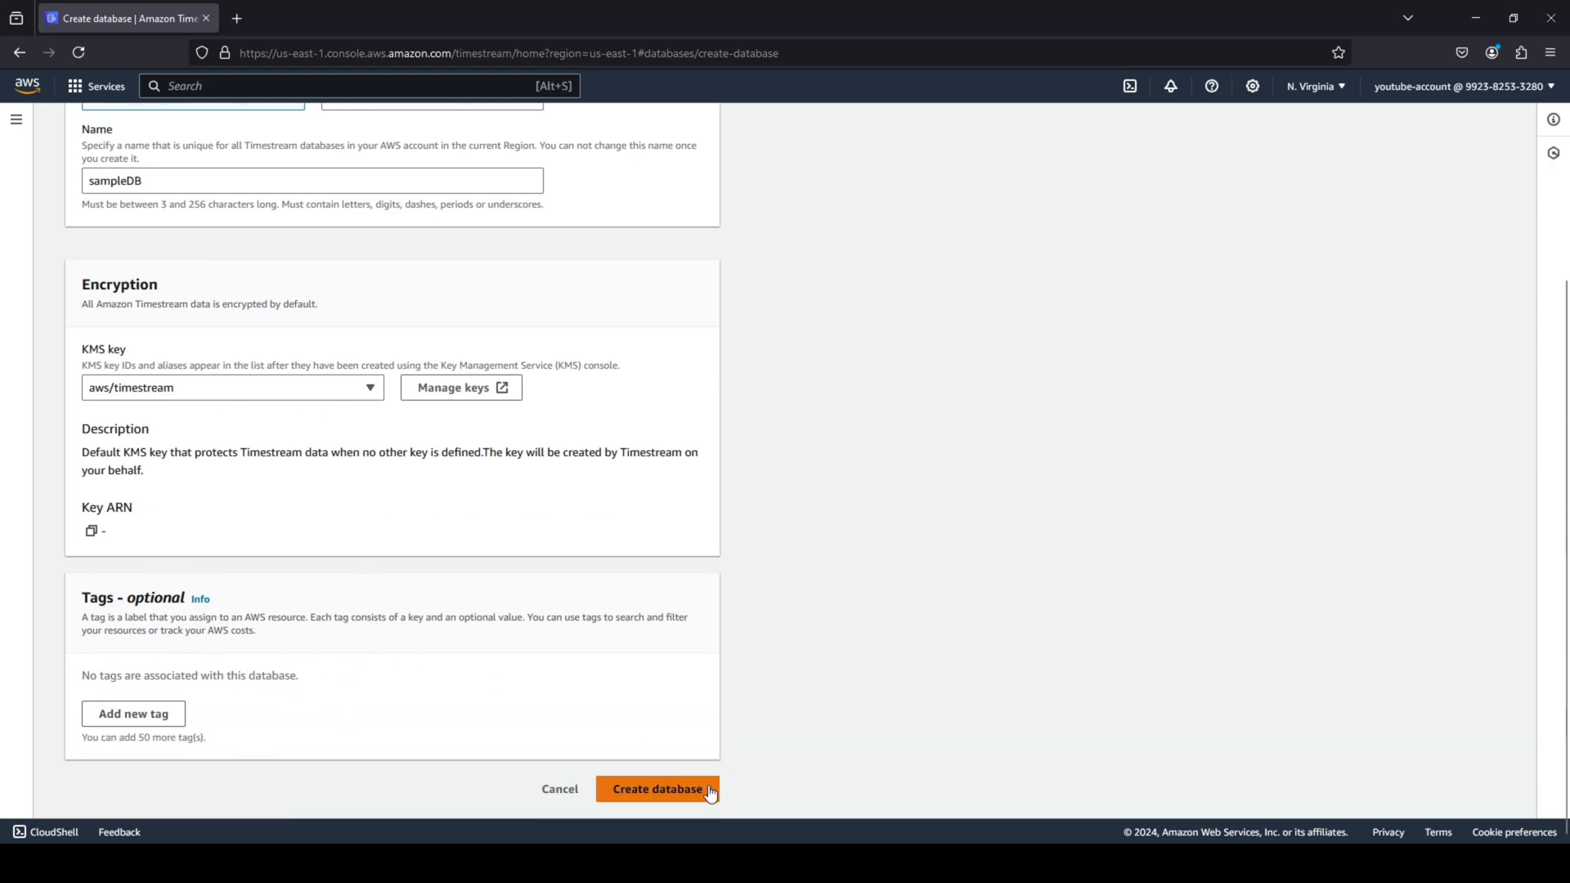
{"action": "mouse_move", "coordinate": [1095, 545]}
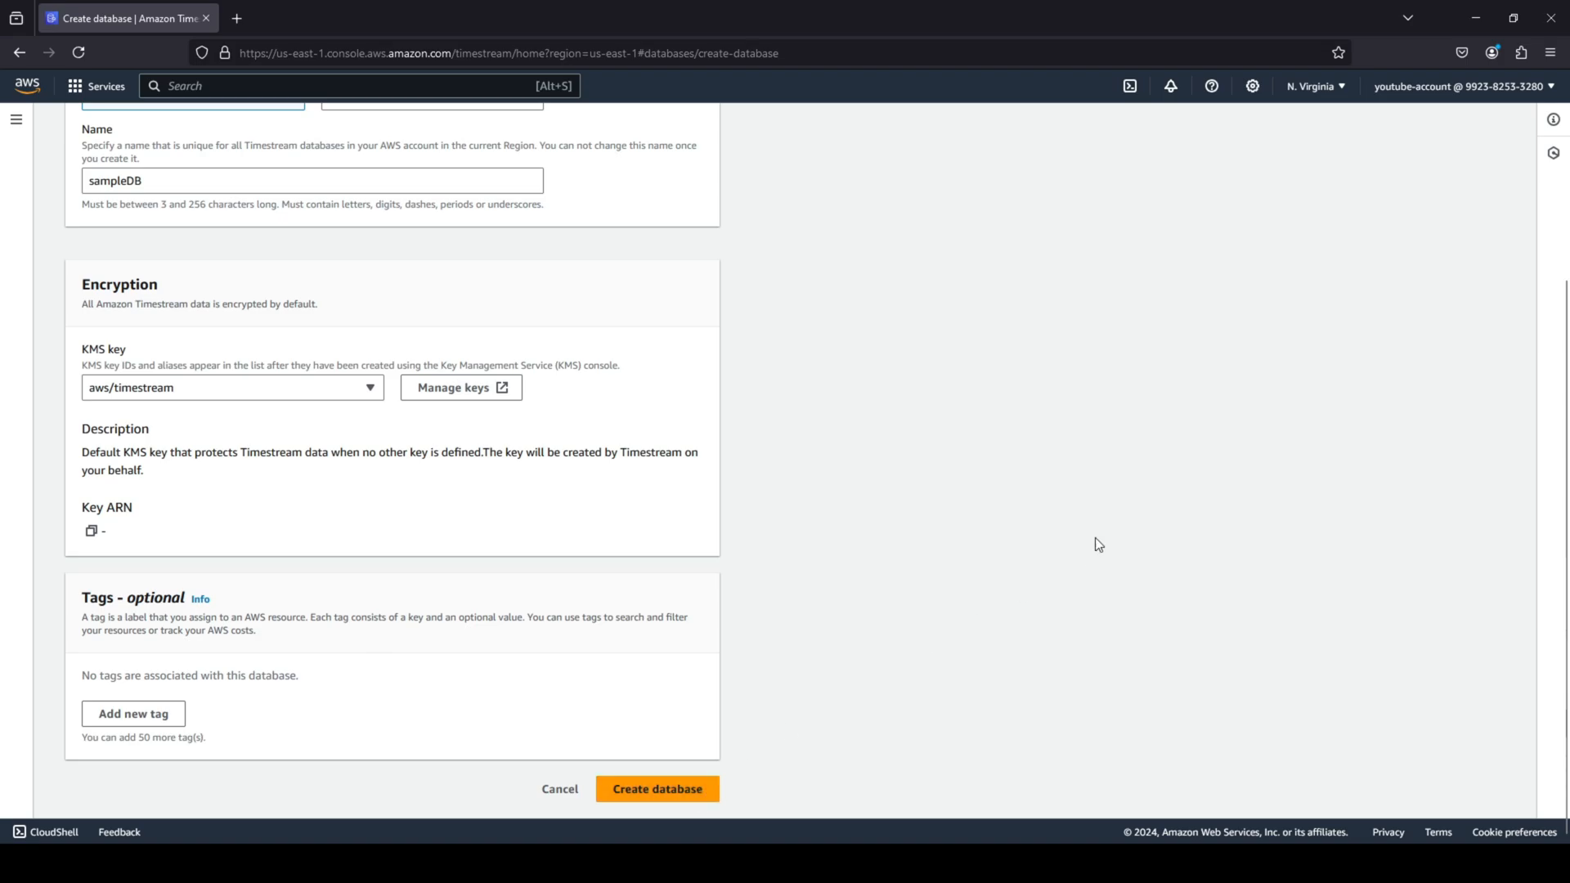
- Create sampleDB, confirm its Tables tab is empty, and go back to the Databases list
{"action": "left_click", "coordinate": [658, 788]}
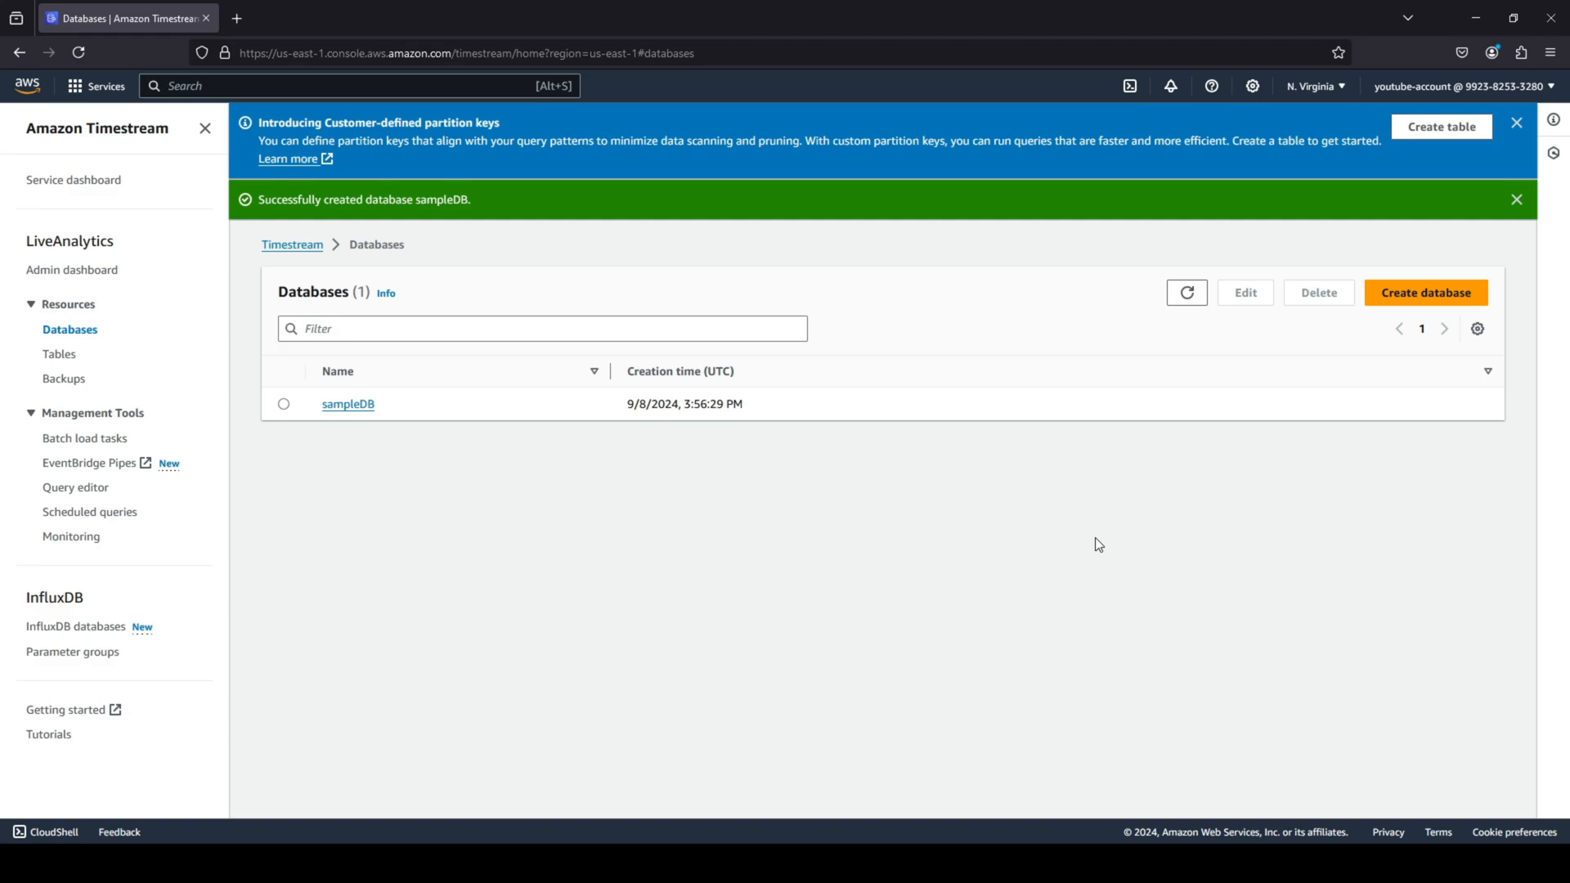
{"action": "left_click", "coordinate": [348, 403]}
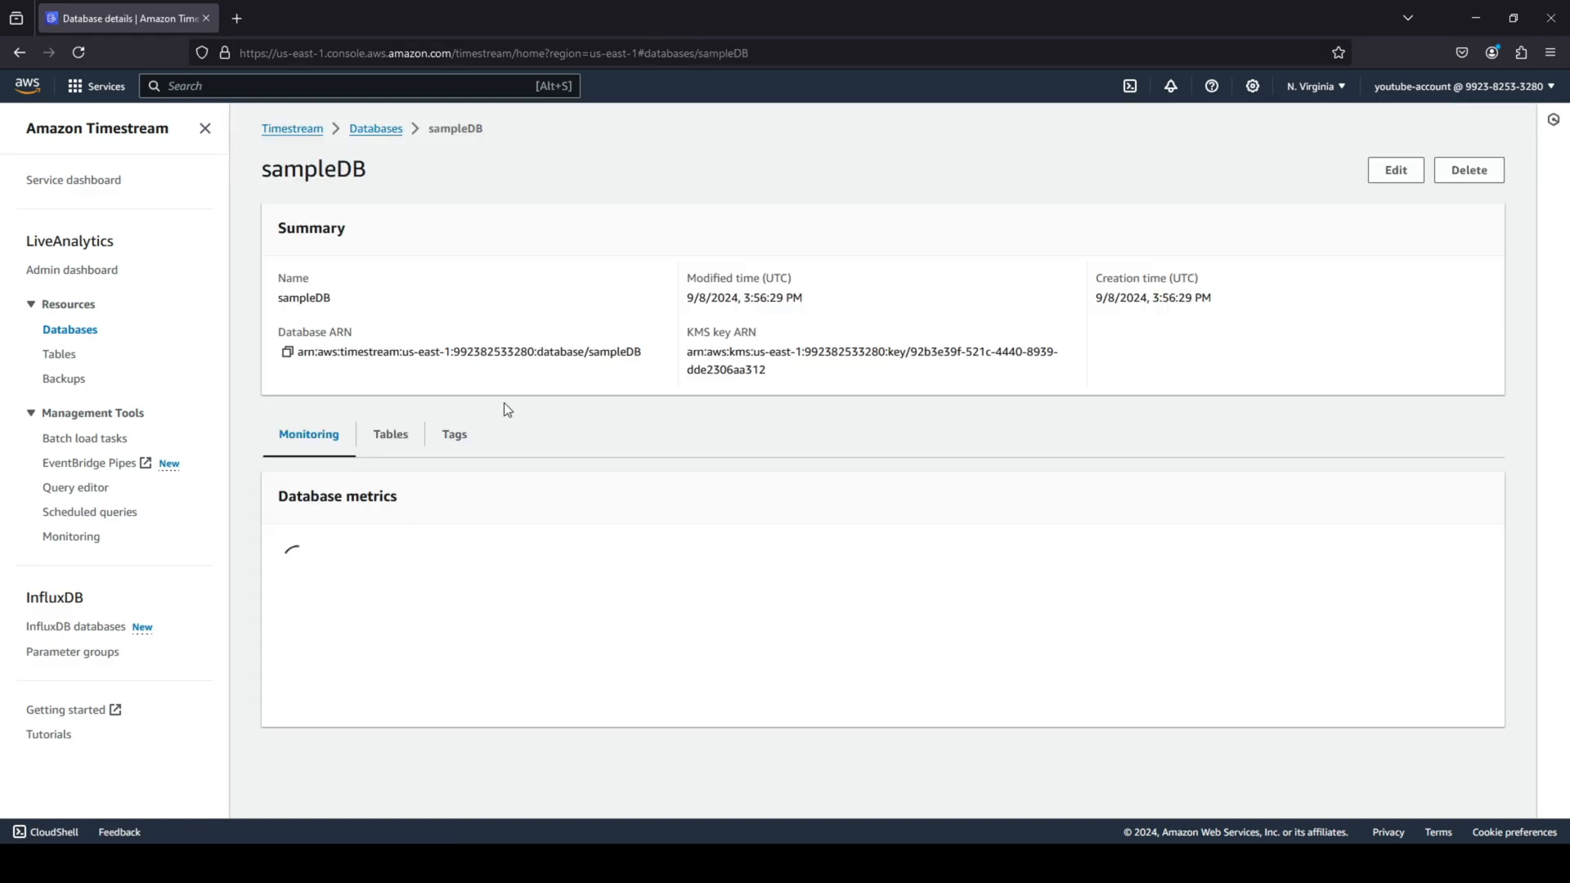
{"action": "left_click", "coordinate": [391, 434]}
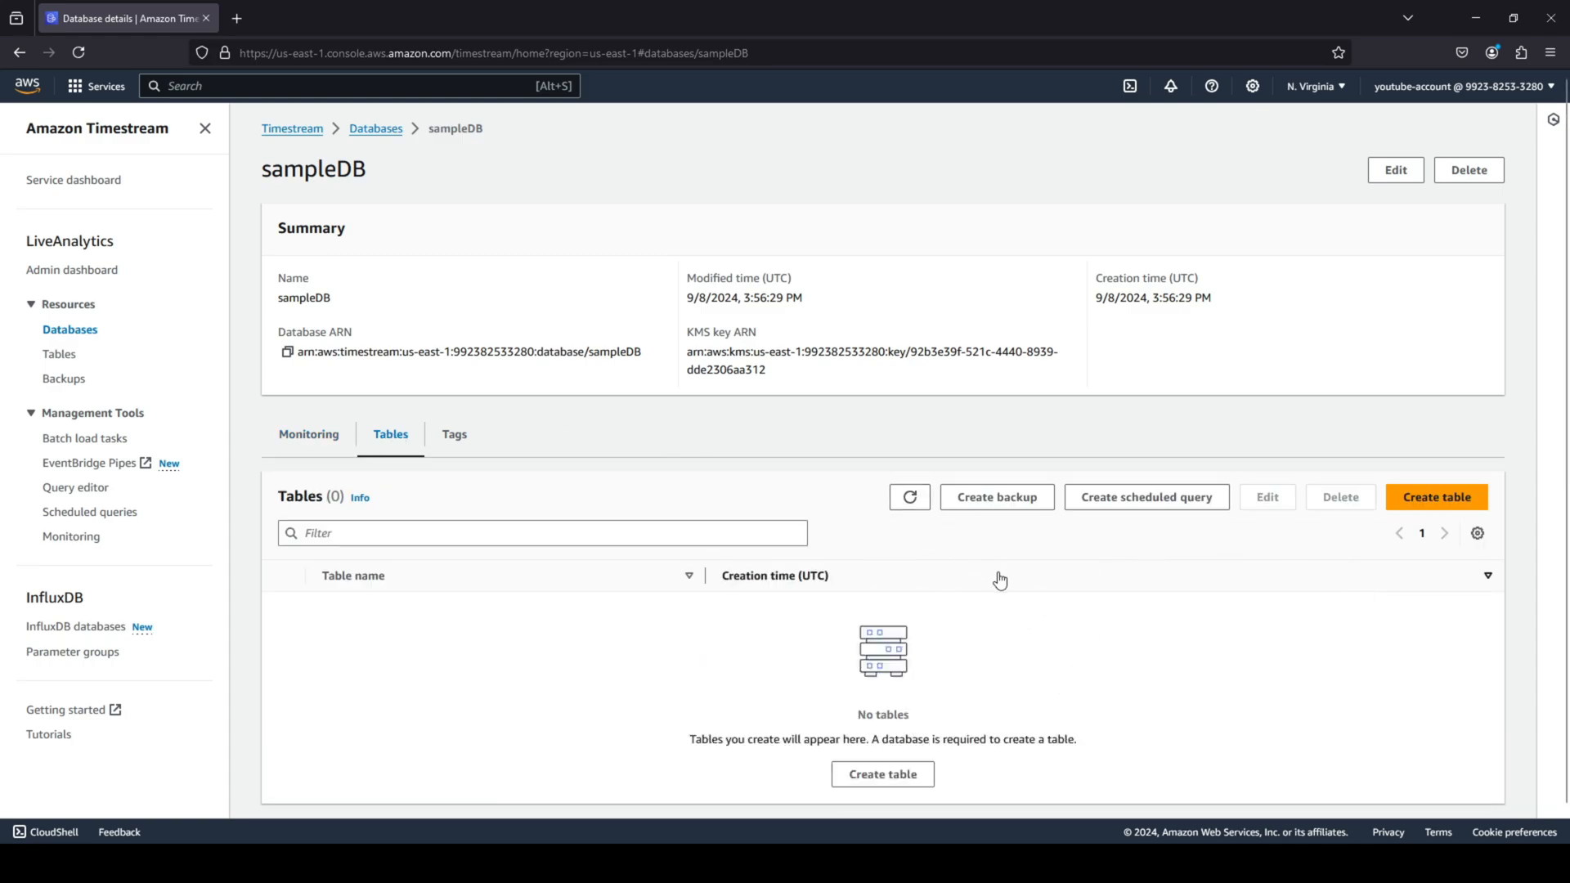
{"action": "mouse_move", "coordinate": [386, 140]}
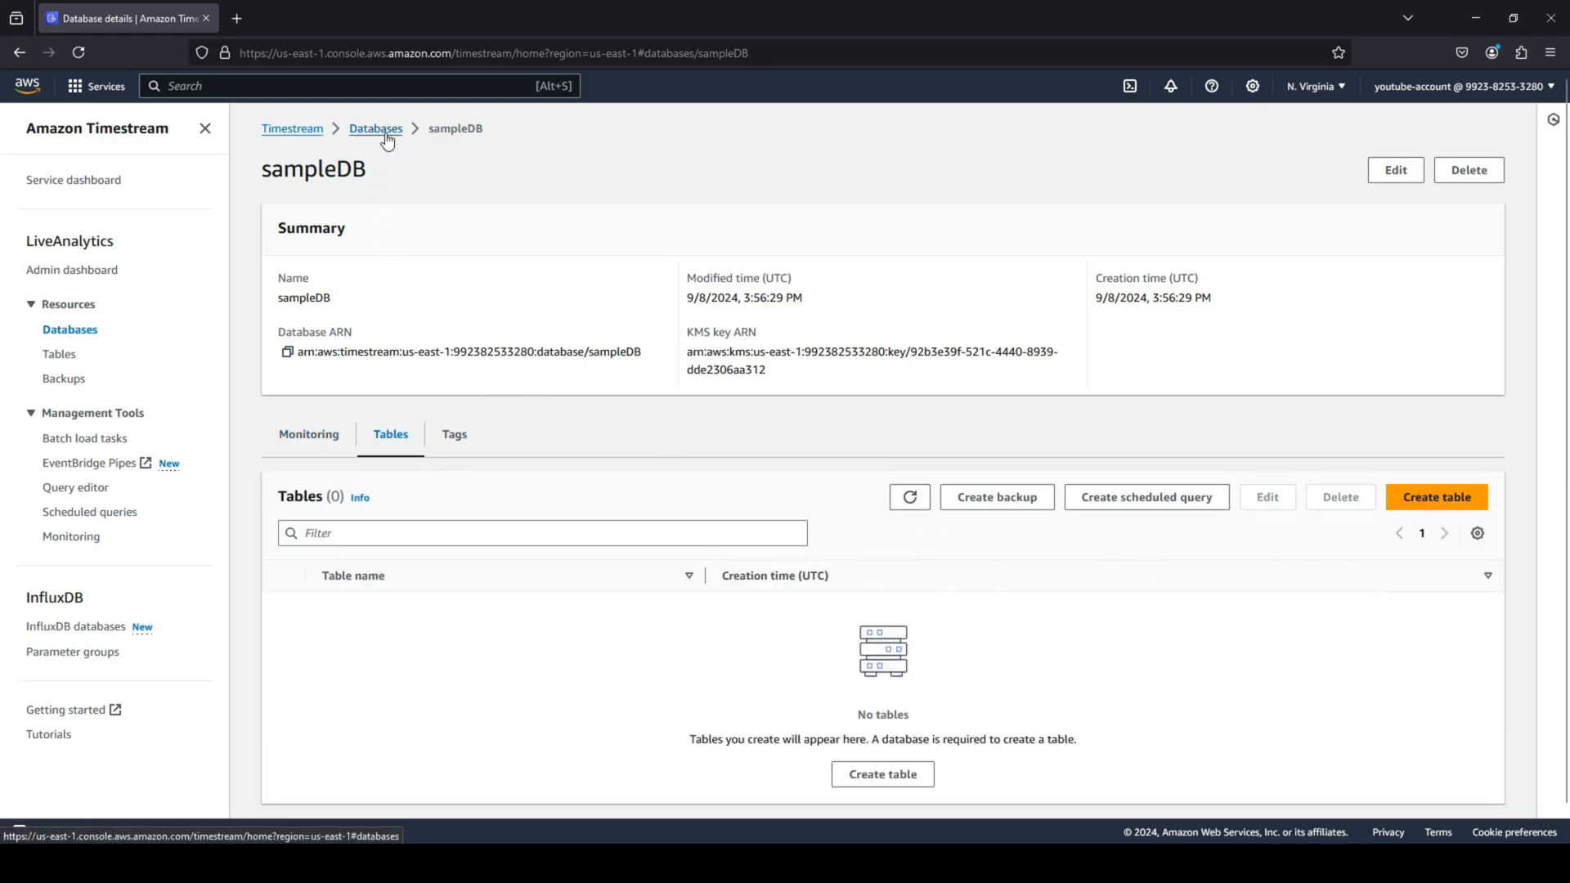
{"action": "left_click", "coordinate": [375, 129]}
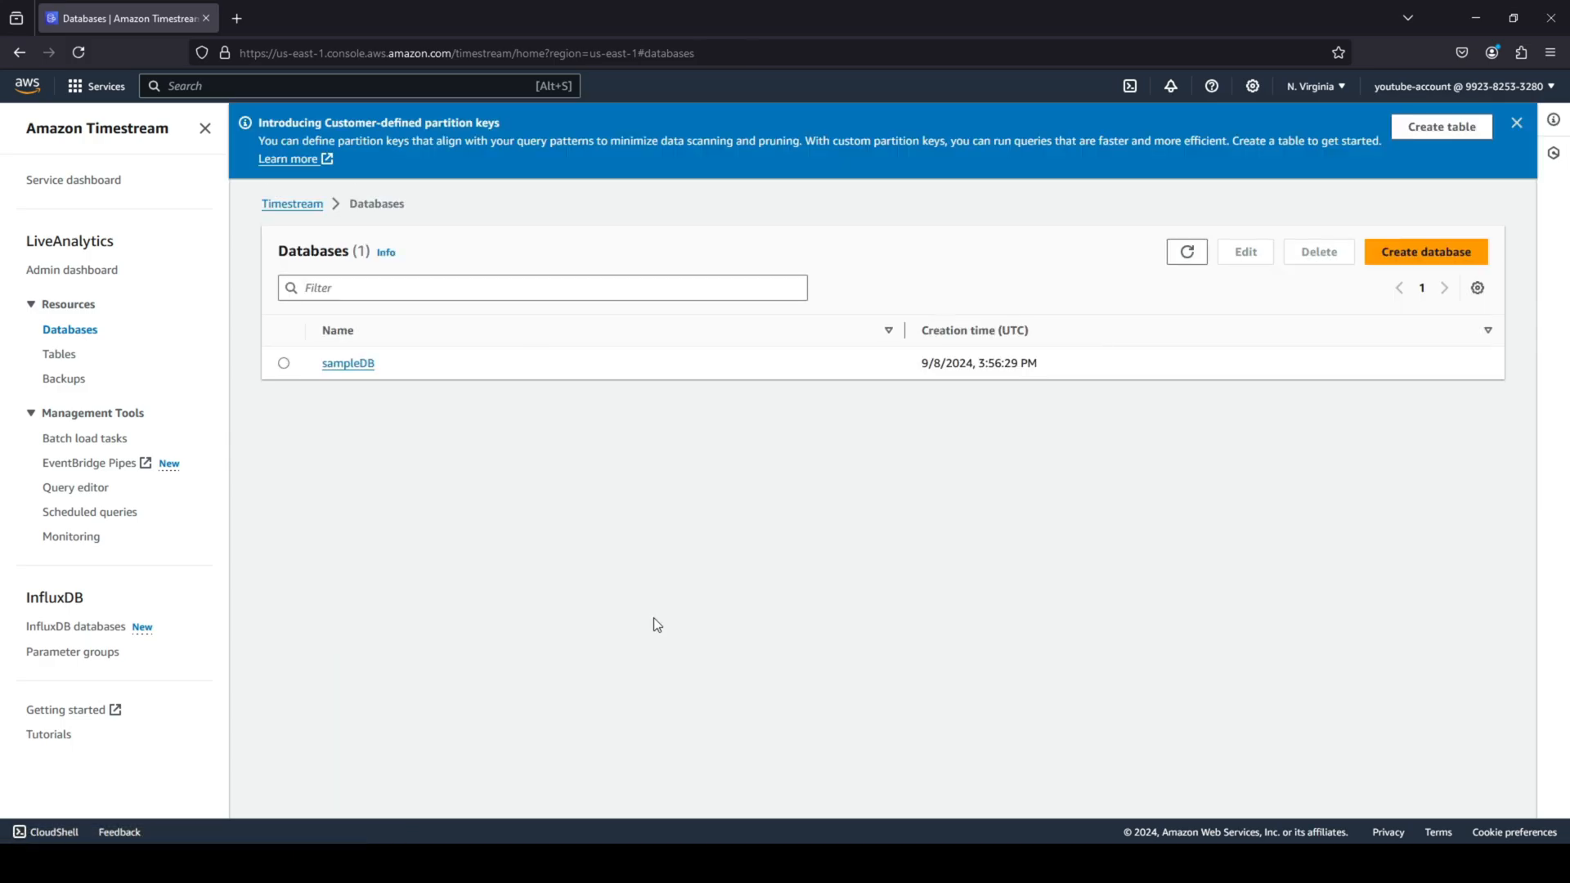